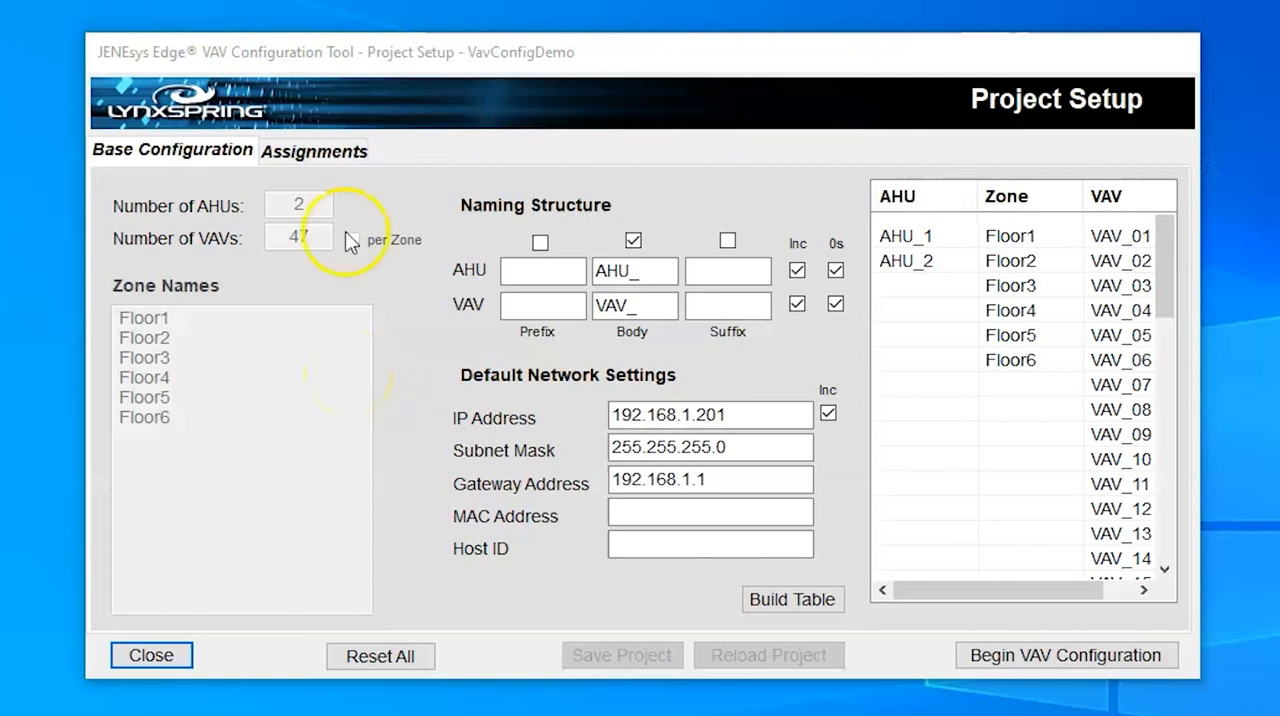
mouse_move(520, 58)
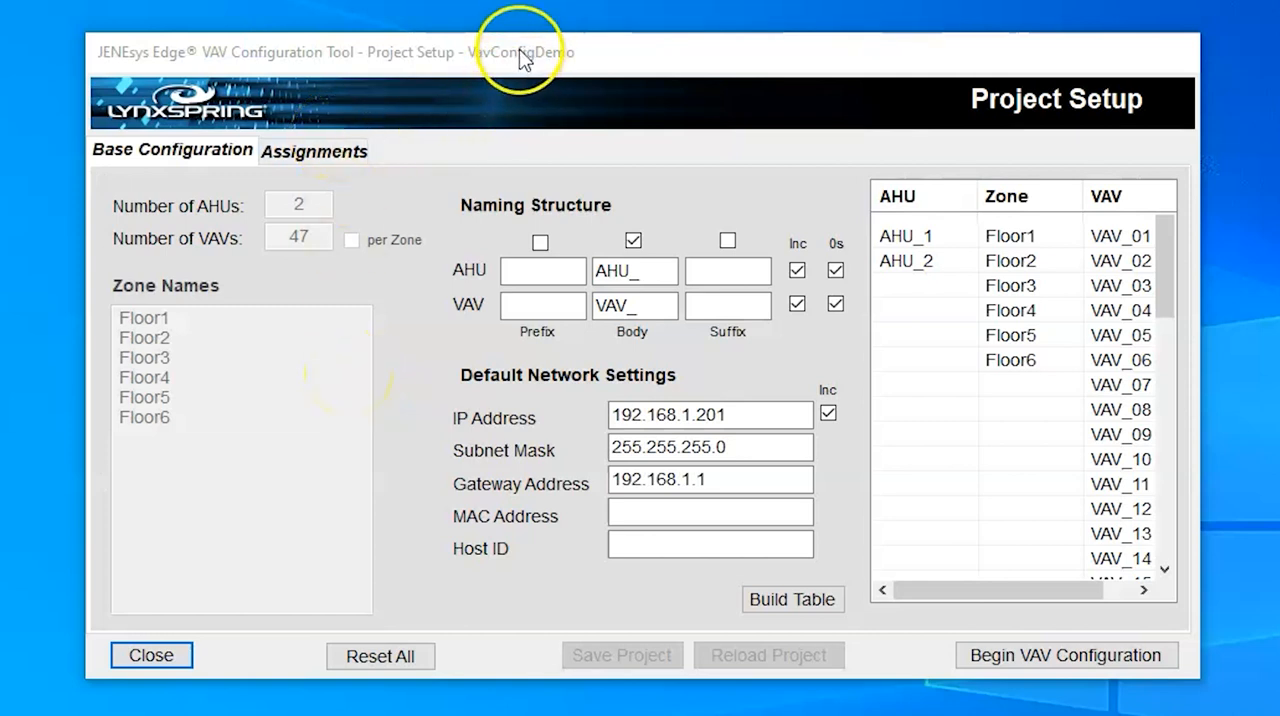
mouse_move(487, 68)
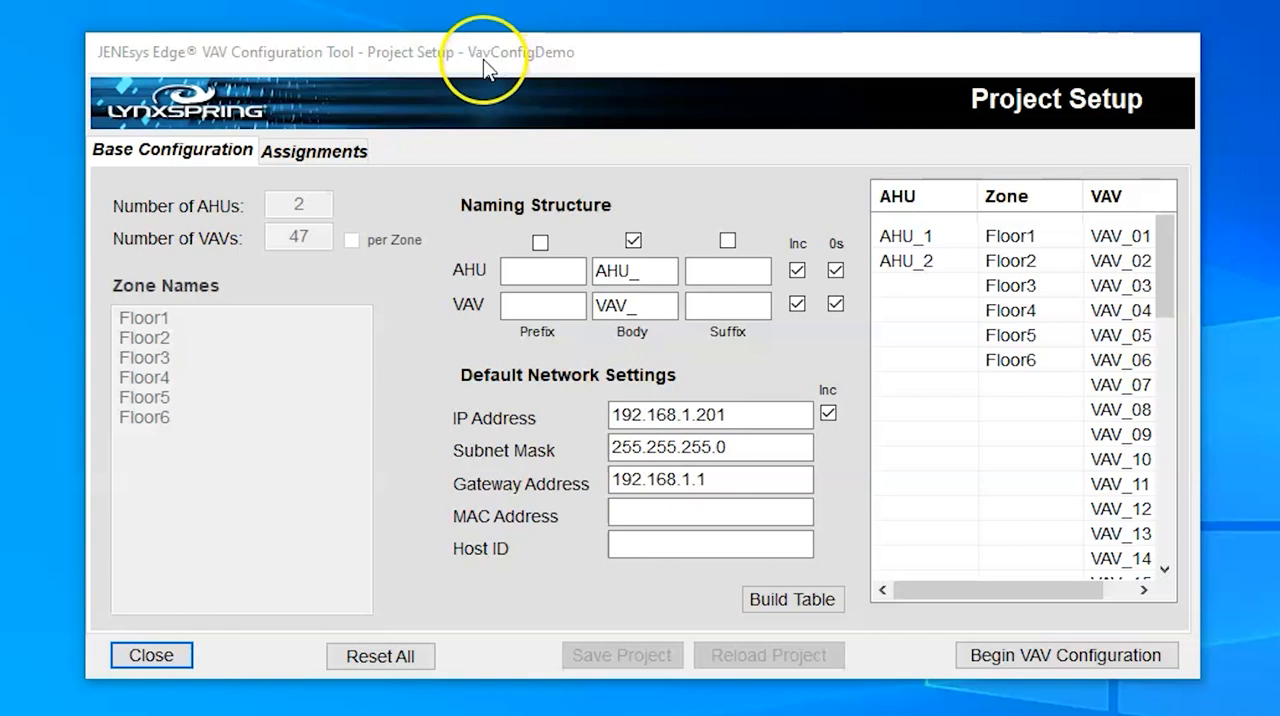
mouse_move(560, 80)
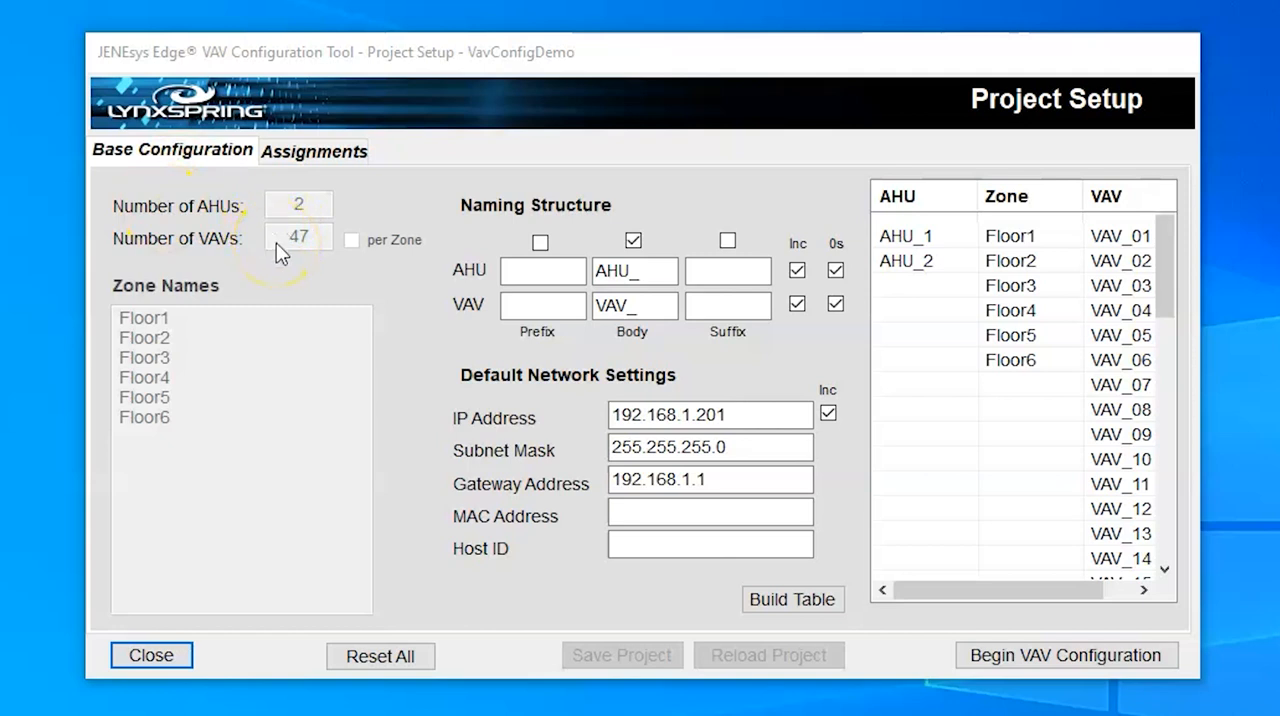
mouse_move(213, 395)
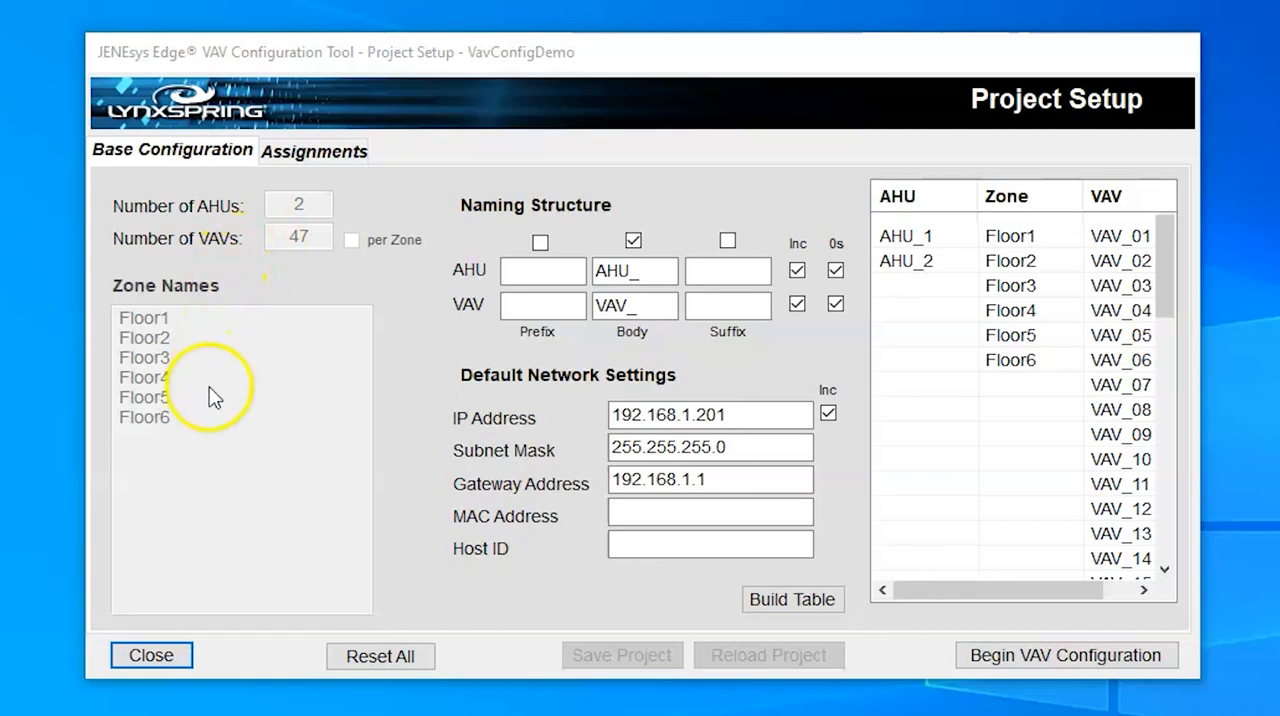
mouse_move(210, 432)
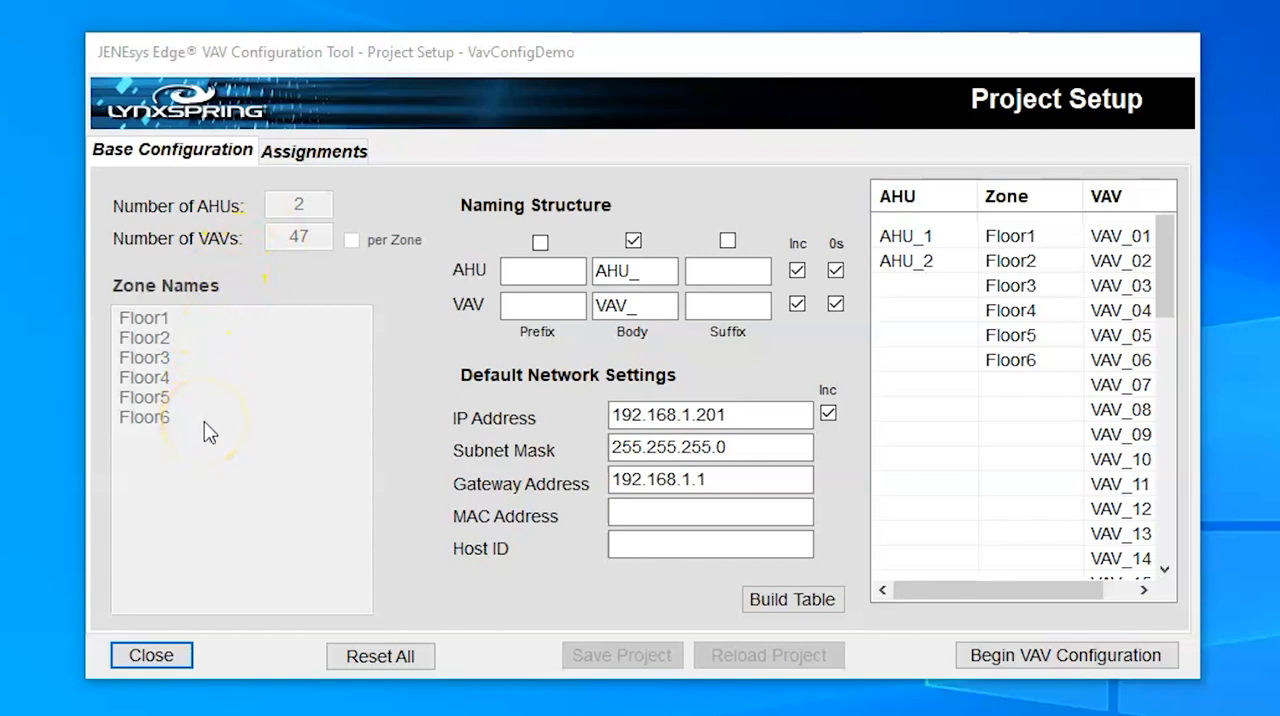
mouse_move(585, 446)
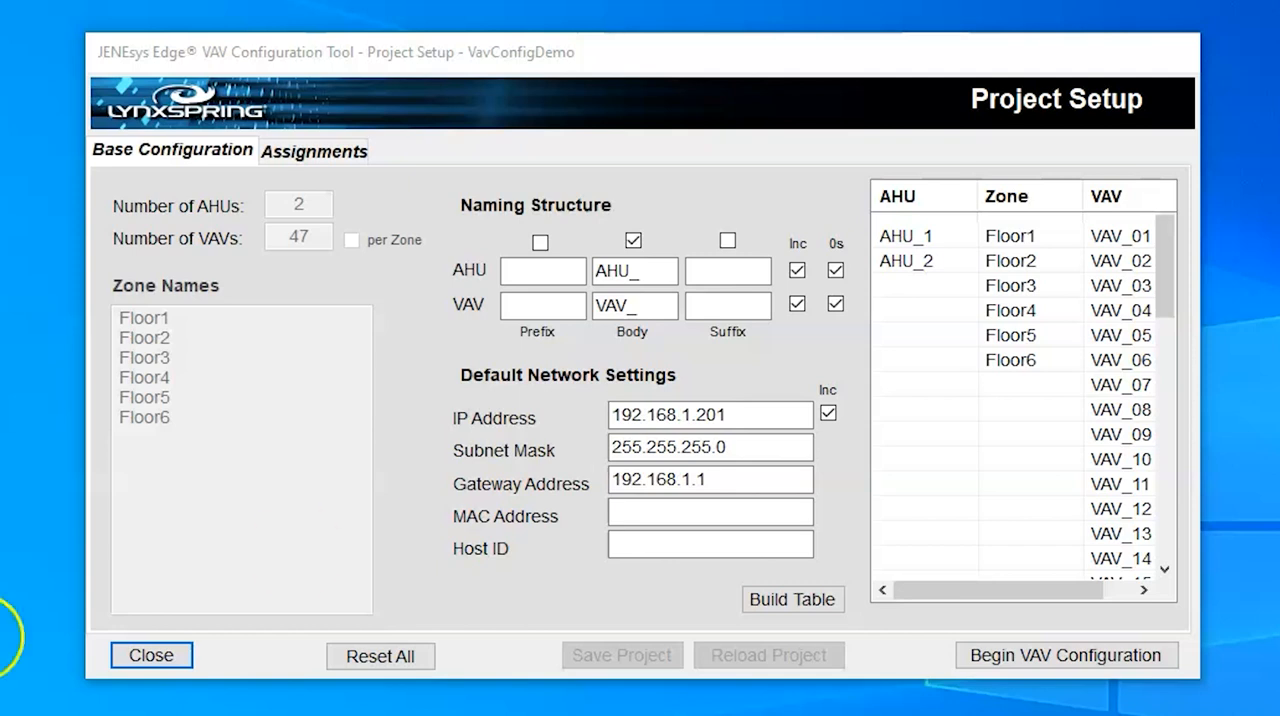
Step: On the Assignments tab, add VAV_02 to VAV_08 under AHU_1's Floor1, leaving none unassigned
click(314, 150)
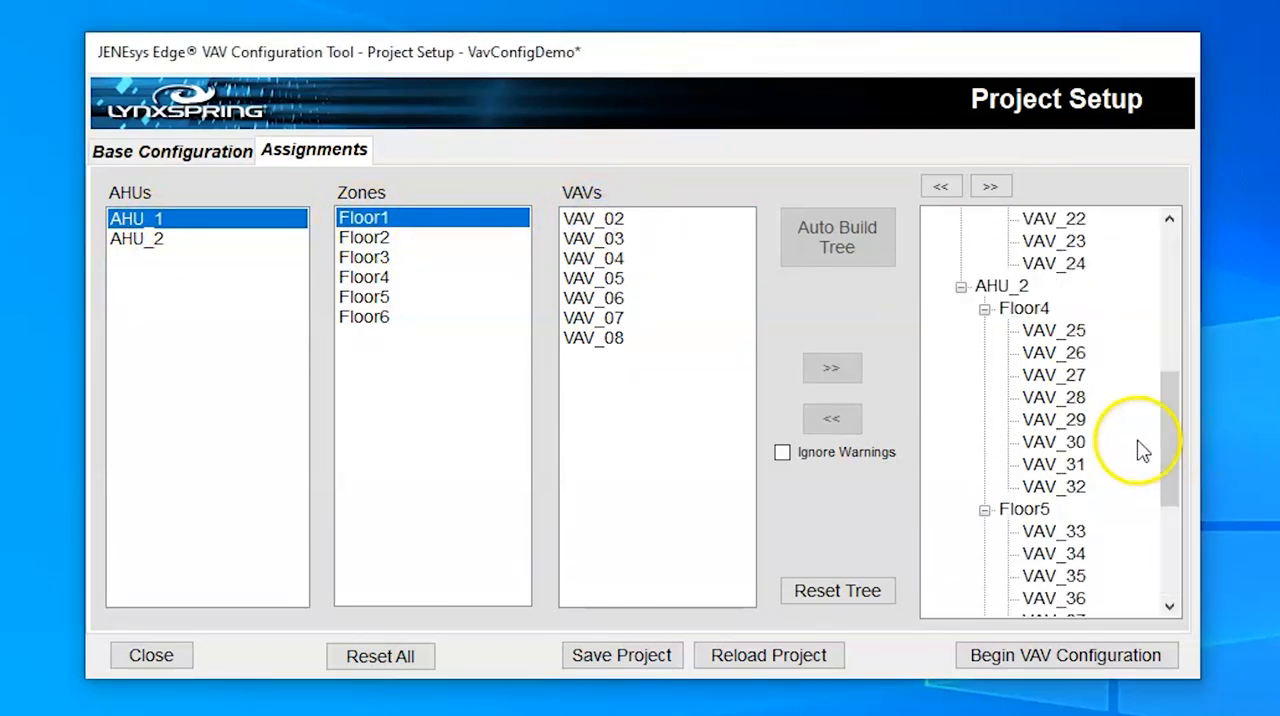
scroll(up, 3)
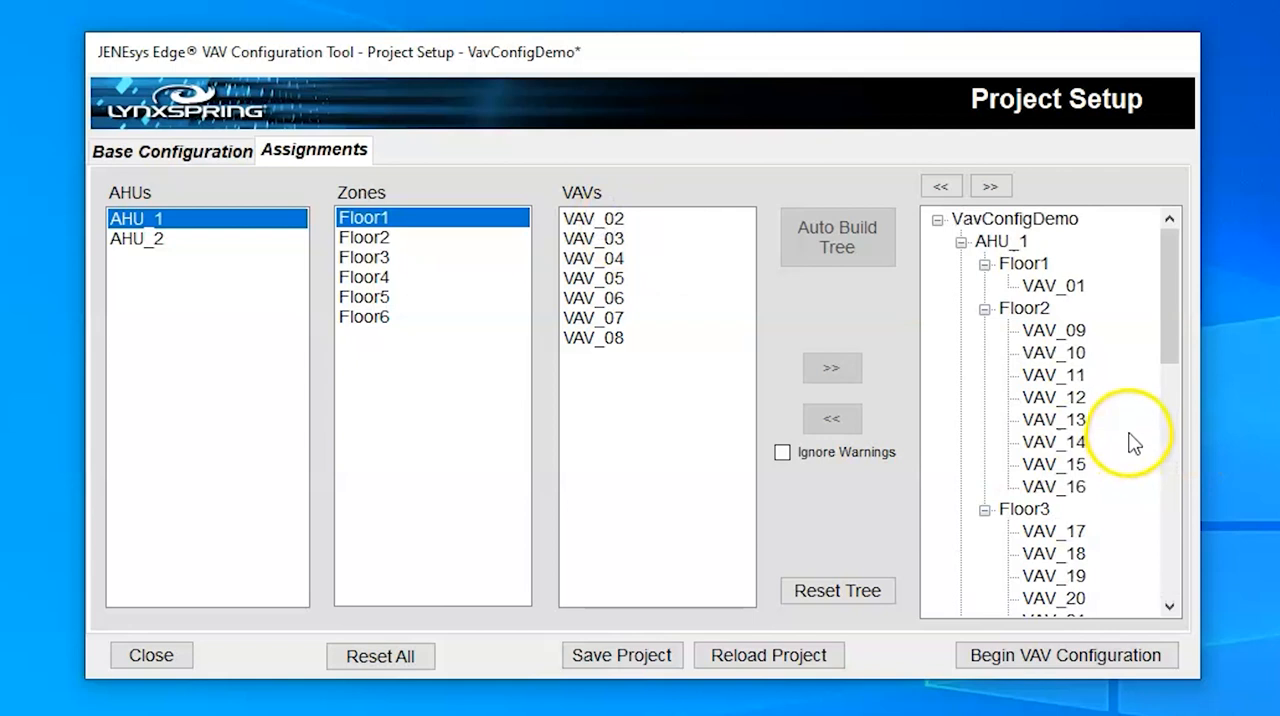
mouse_move(596, 222)
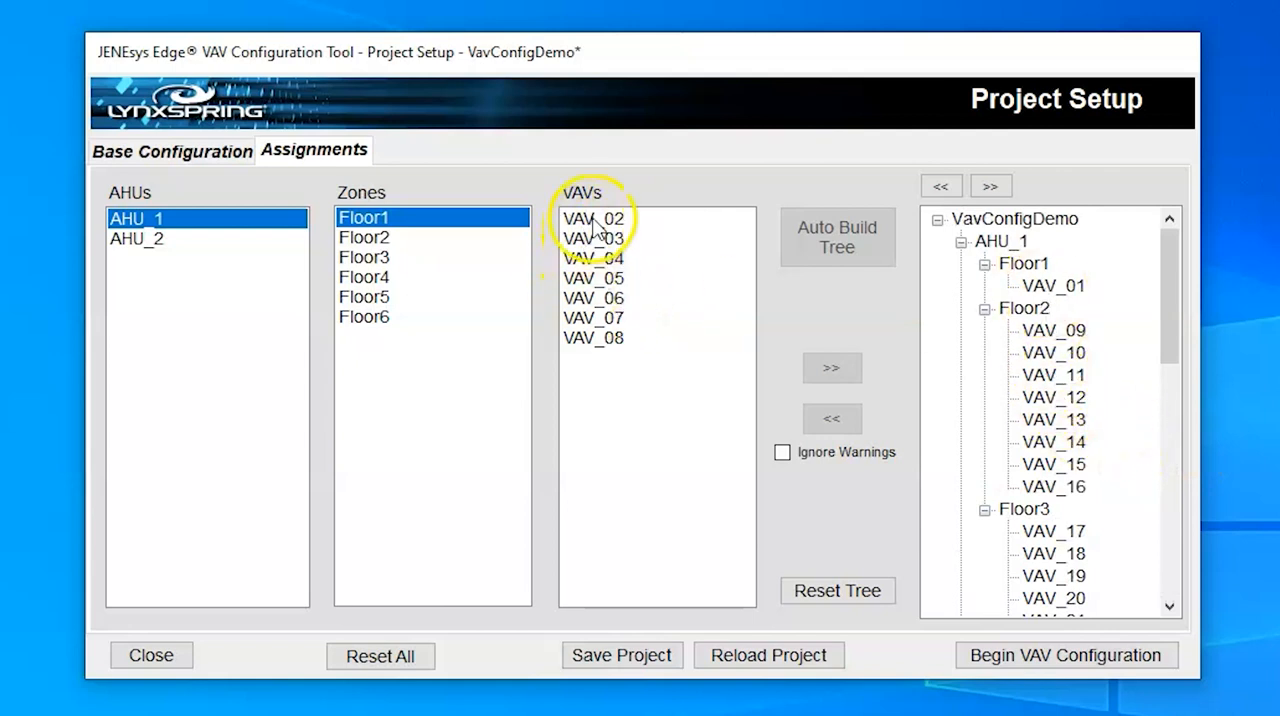
click(831, 367)
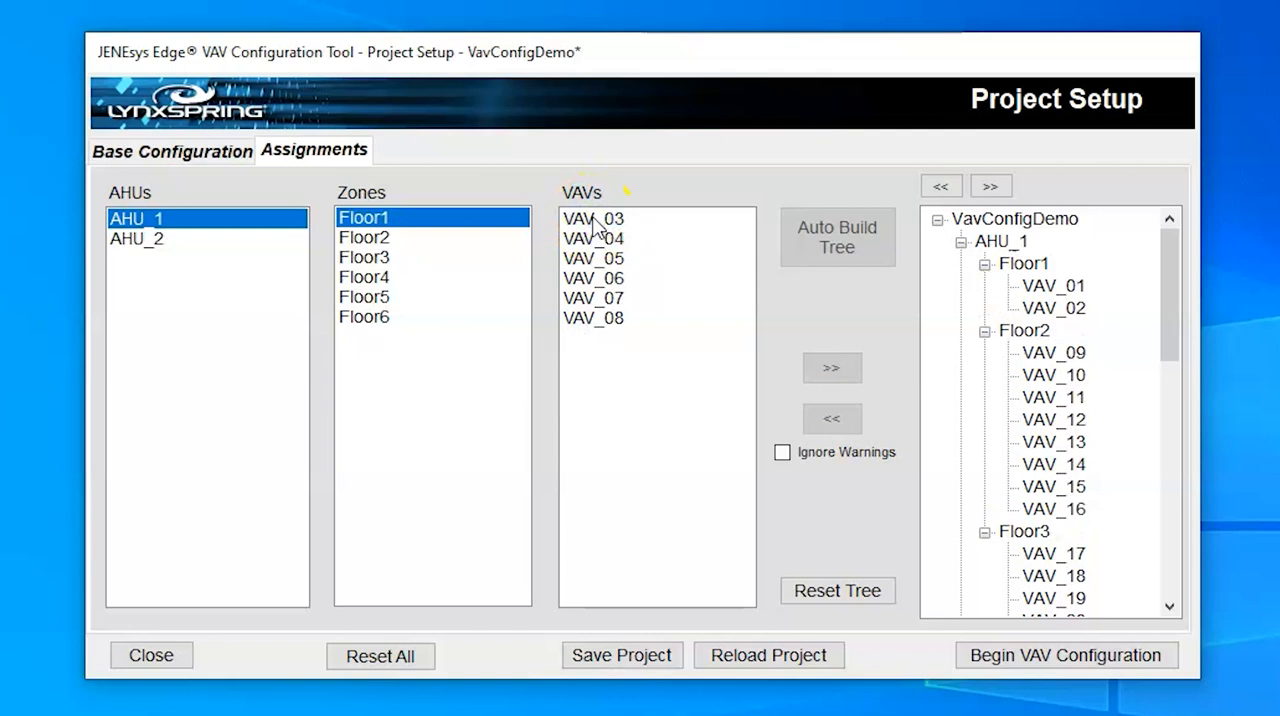
click(831, 367)
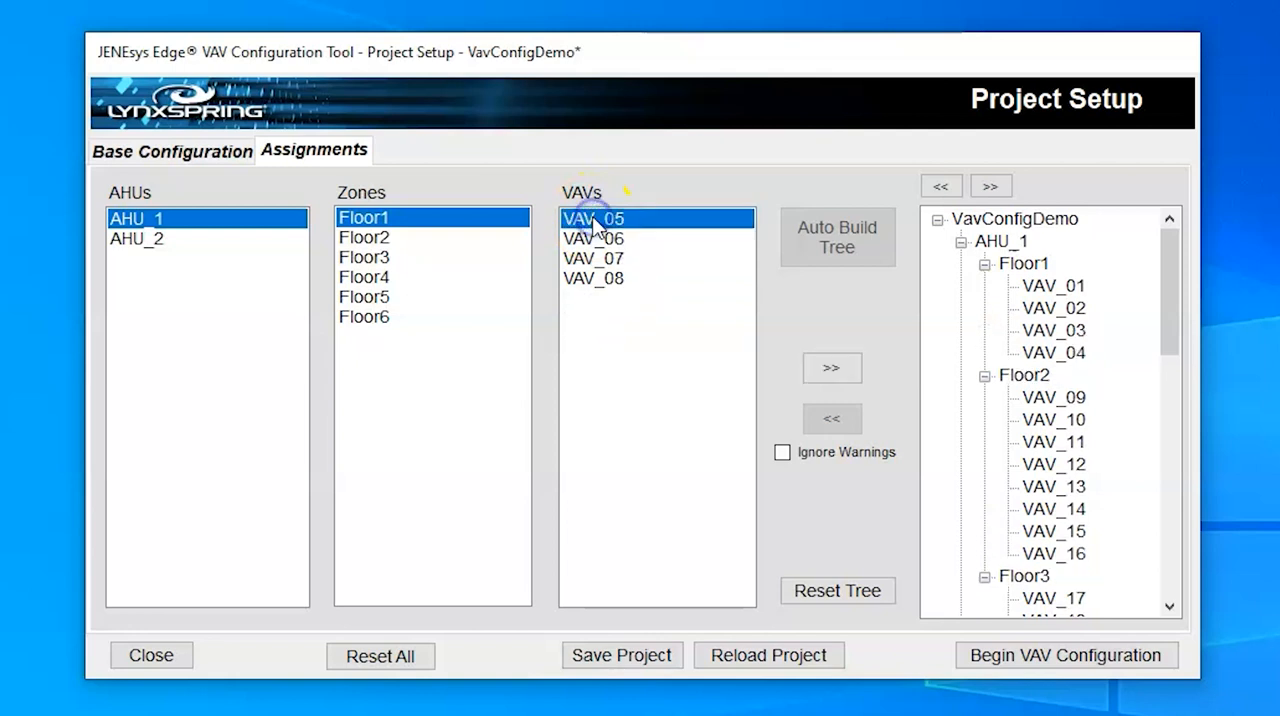
click(831, 368)
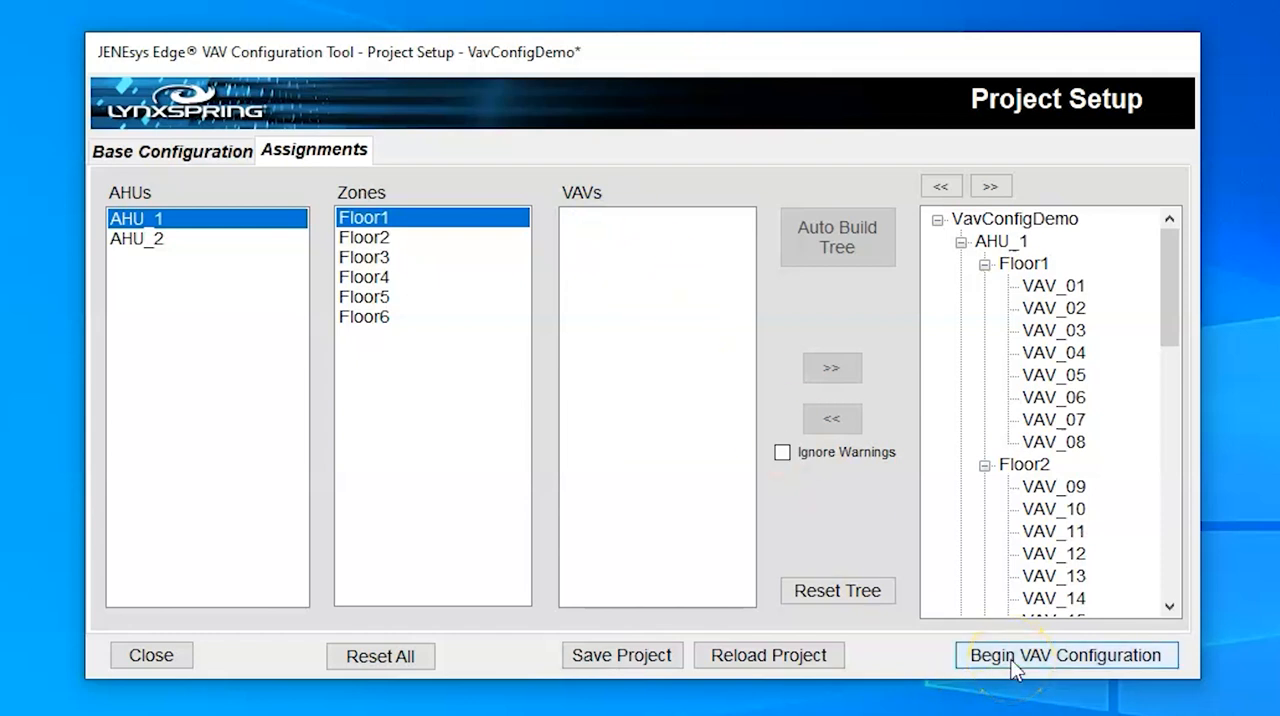
Step: Begin VAV Configuration and show the basic settings for all VavConfigDemo VAVs
click(1066, 655)
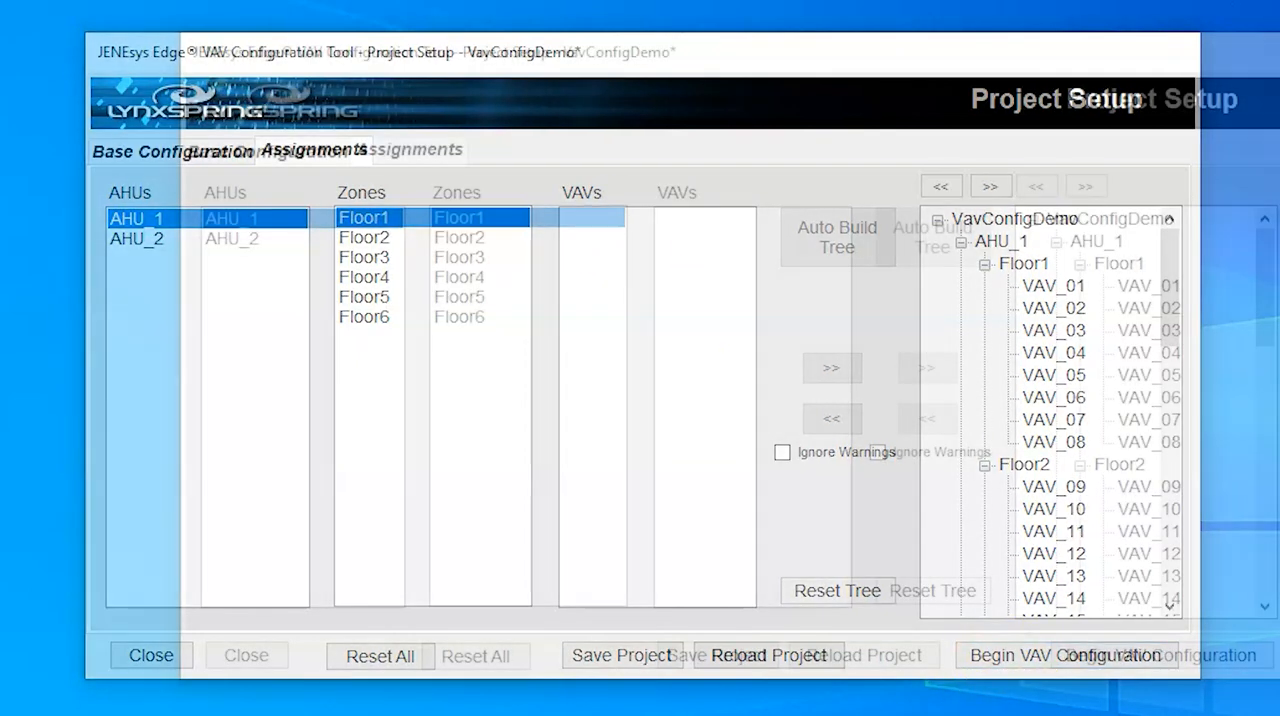
click(1064, 655)
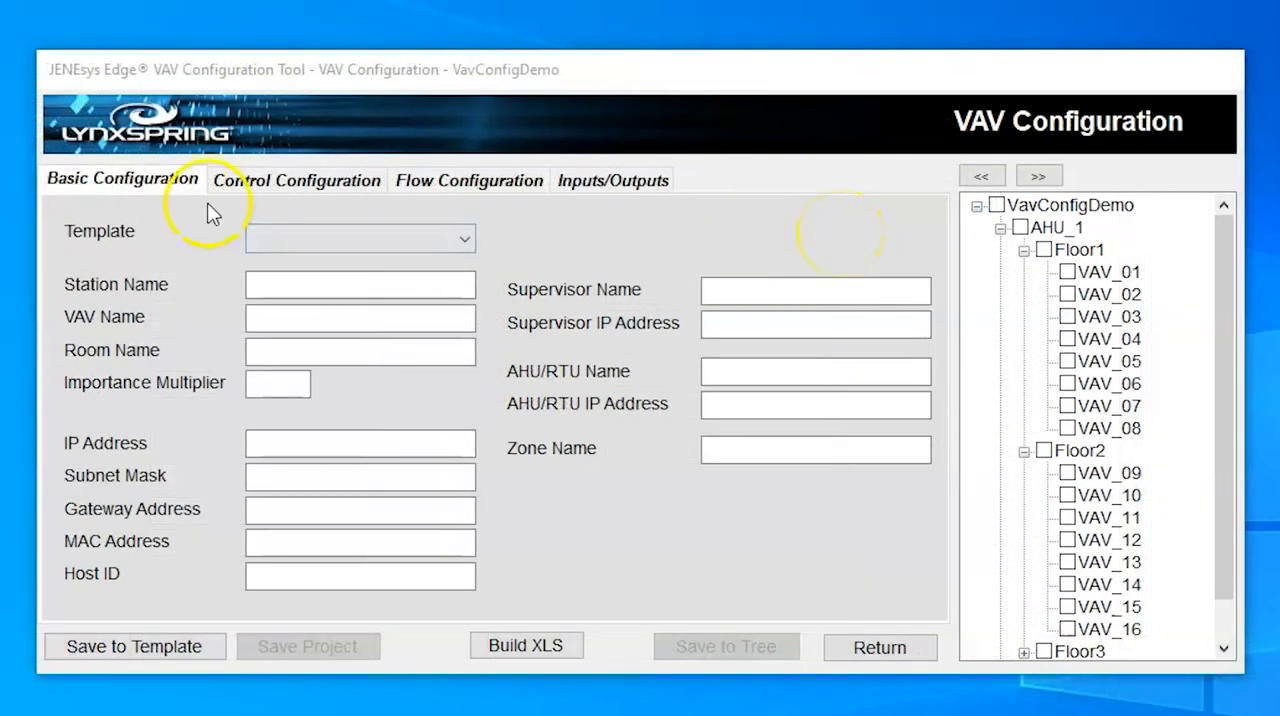
mouse_move(185, 208)
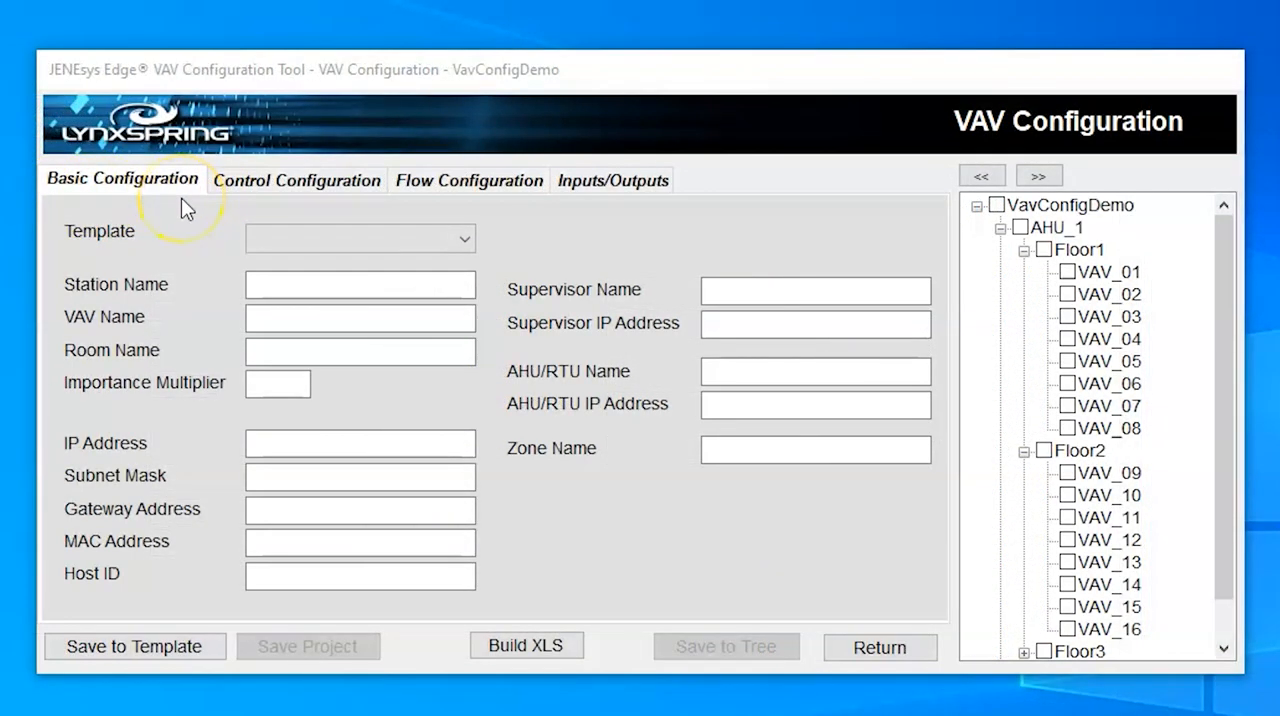
mouse_move(1003, 217)
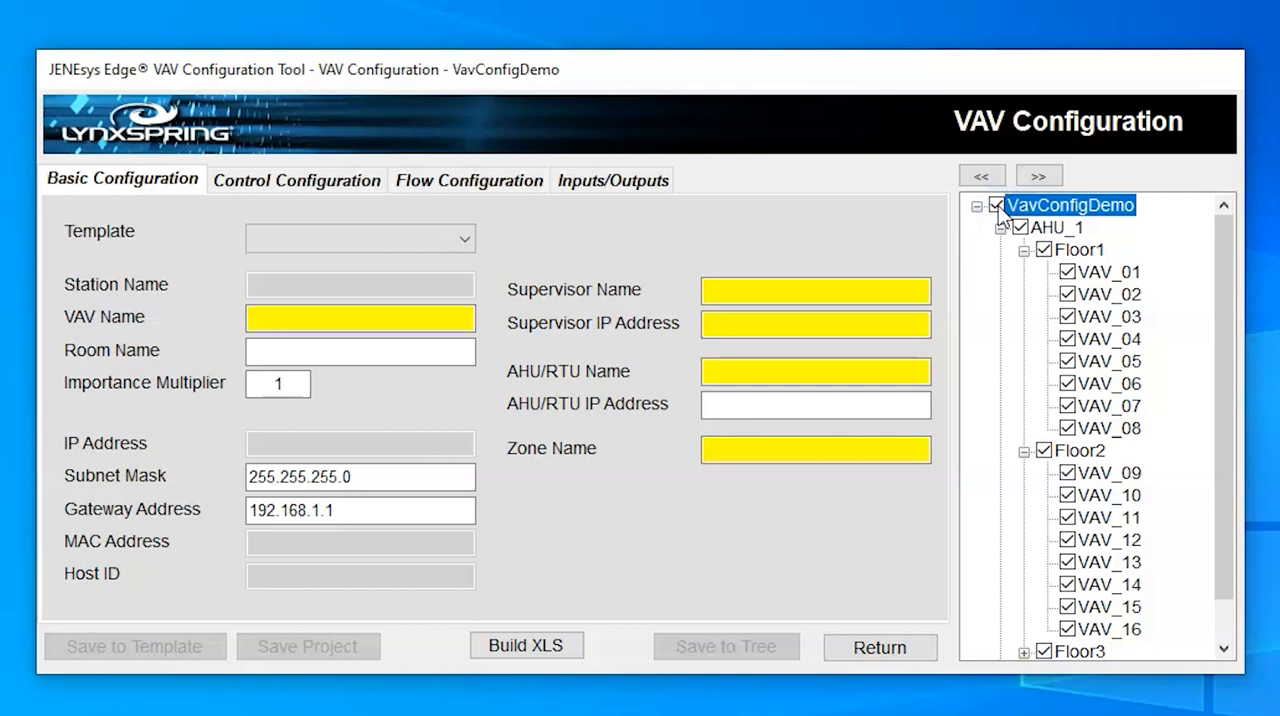
Step: Enter supervisor name EdgeSupervisor and supervisor IP address 192.168.1.199
click(815, 290)
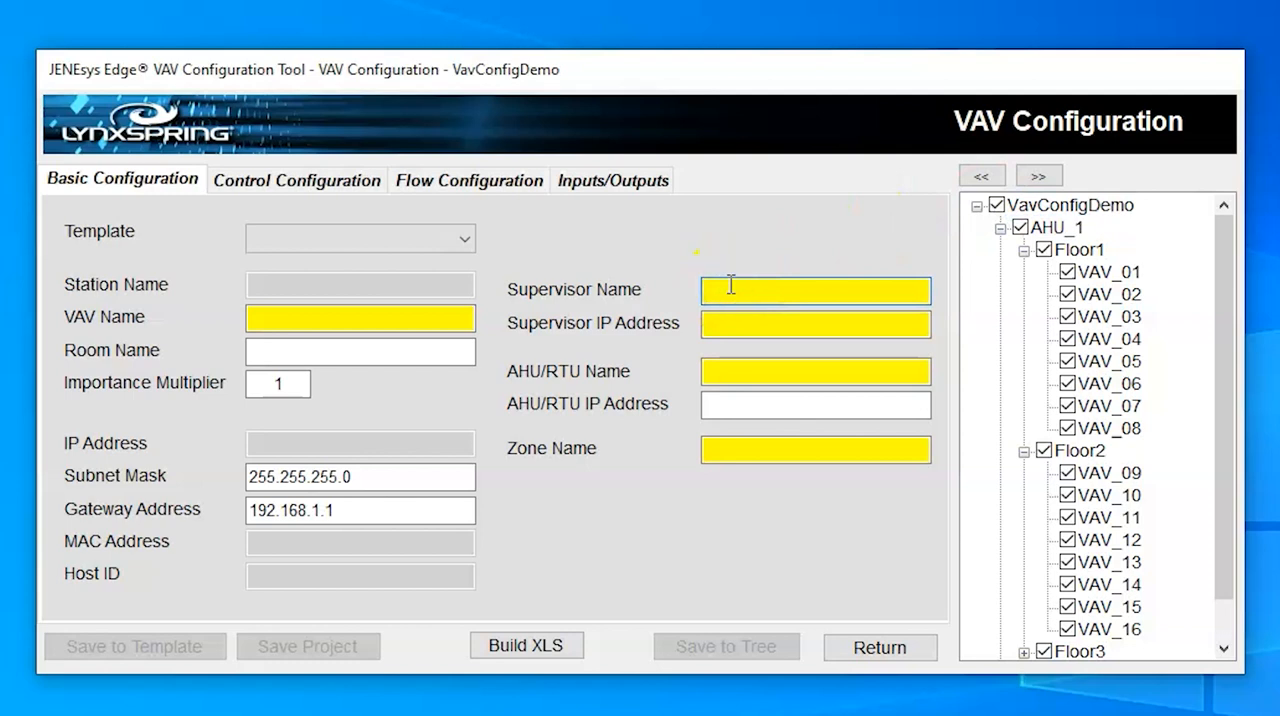
text(Ed)
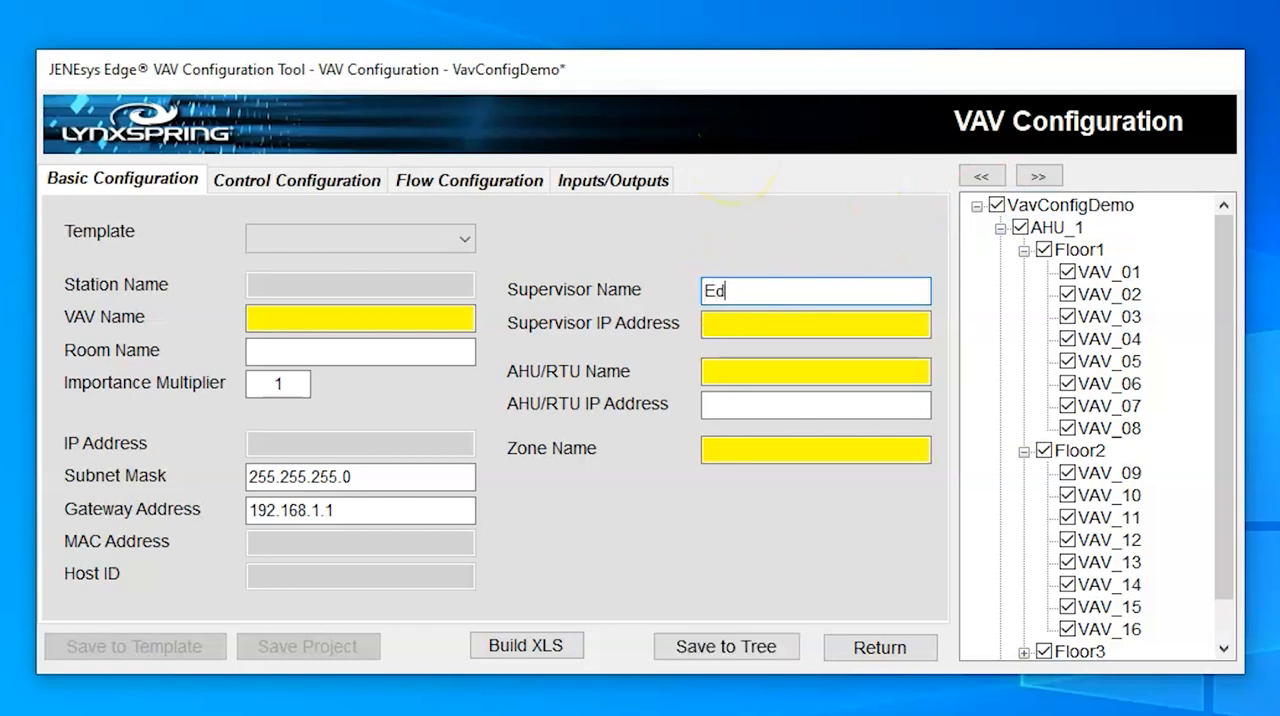
text(geSu)
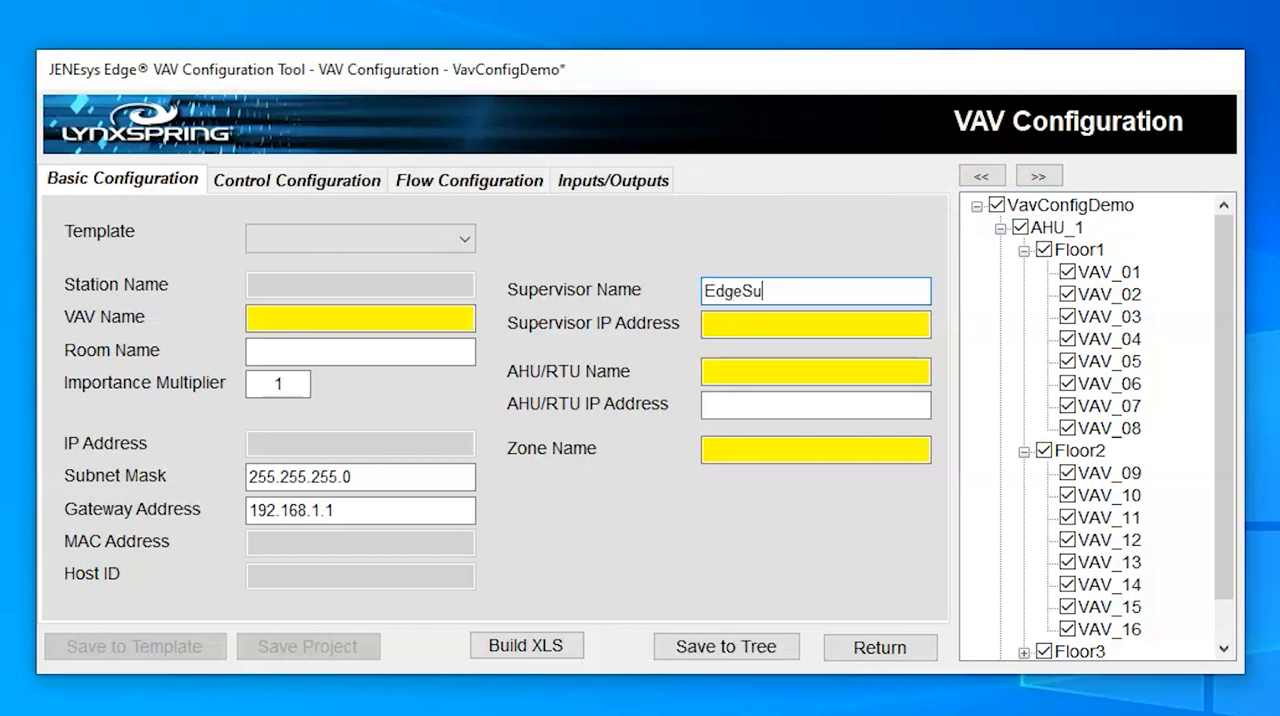
text(perv)
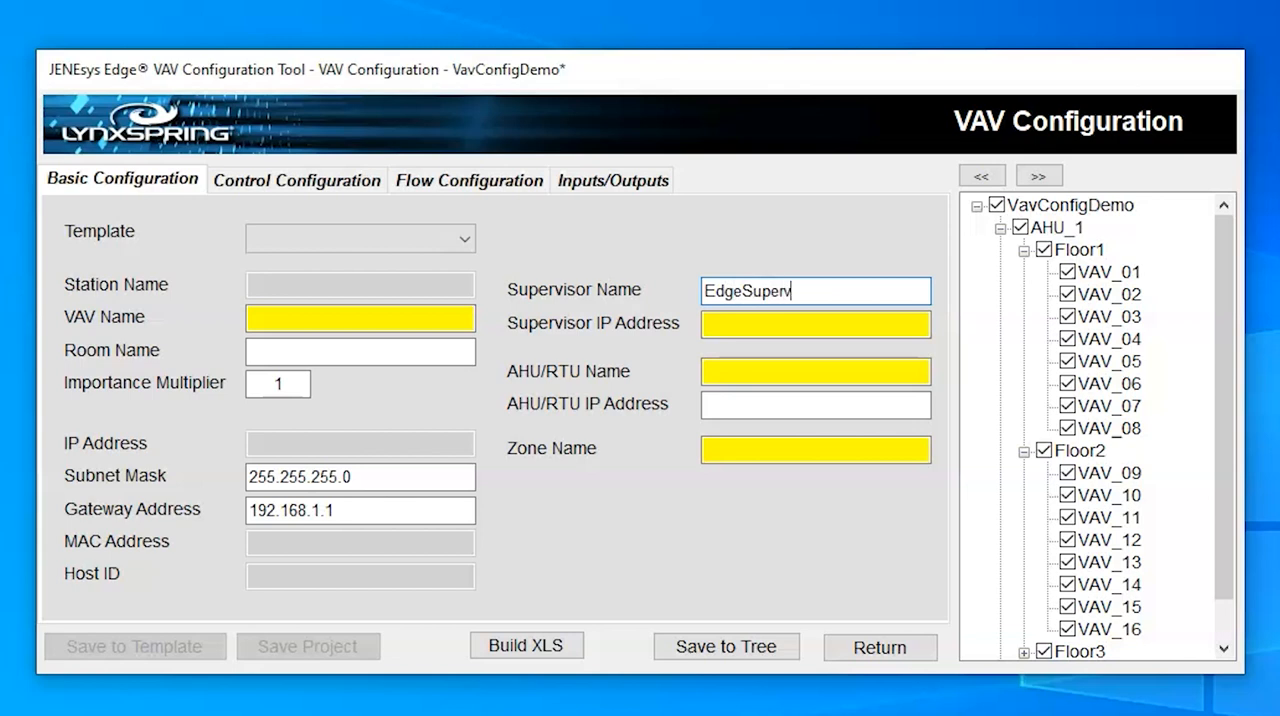
text(isor)
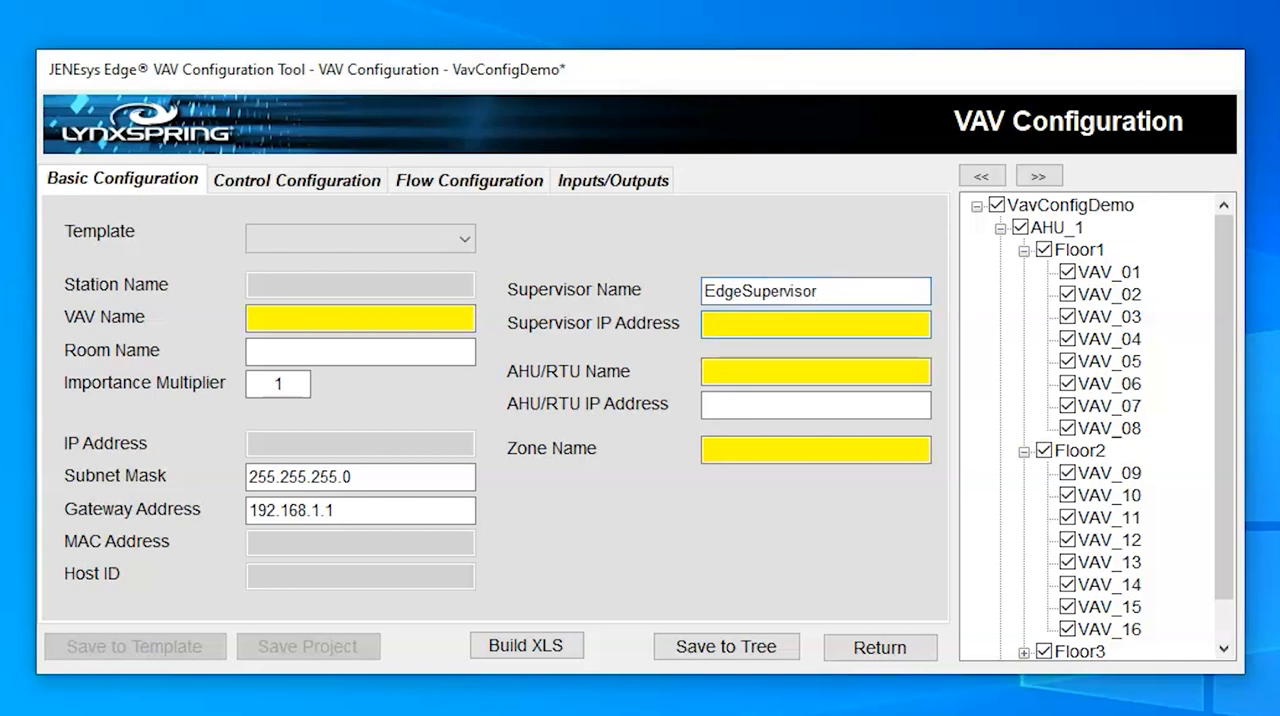
text(192.1)
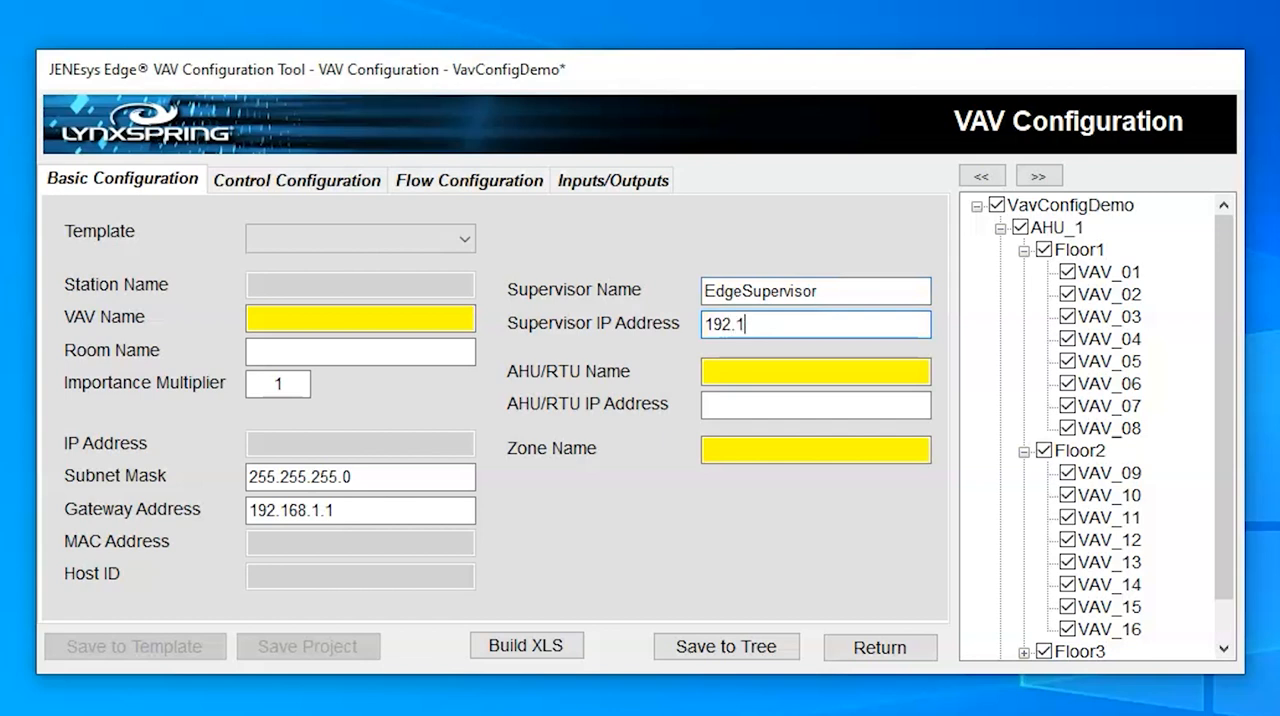
text(68.1.1)
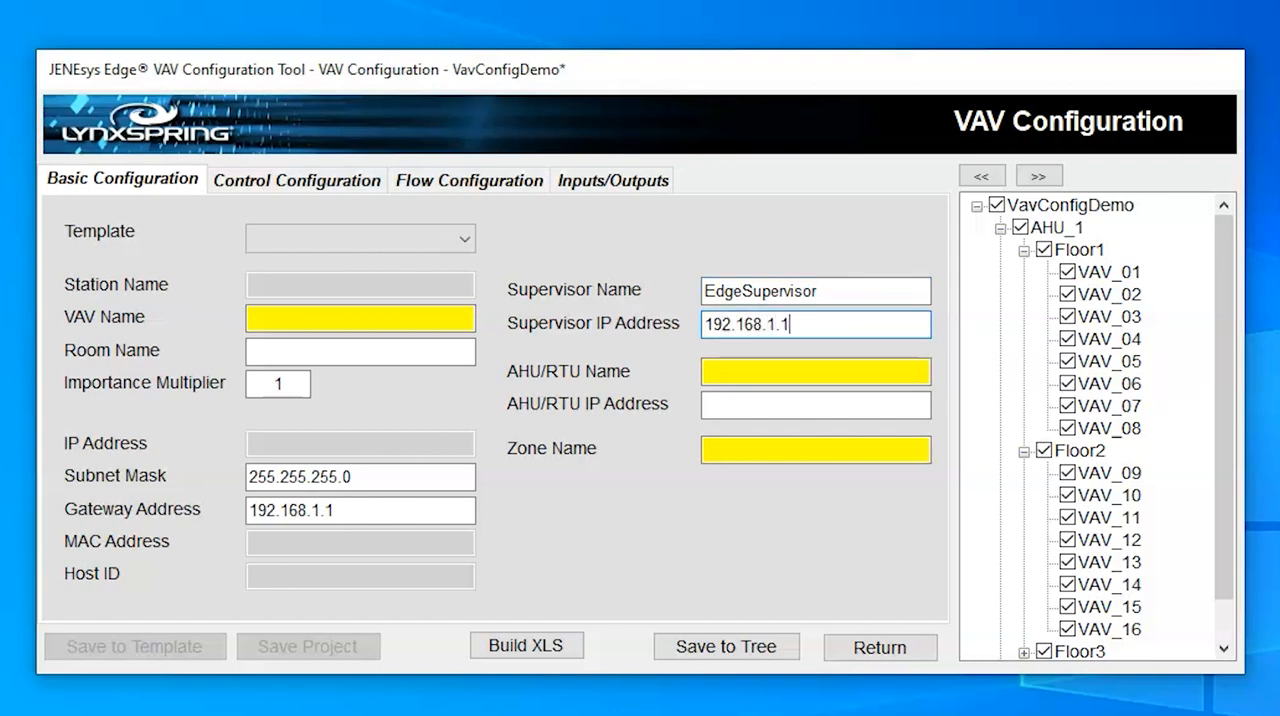
text(99)
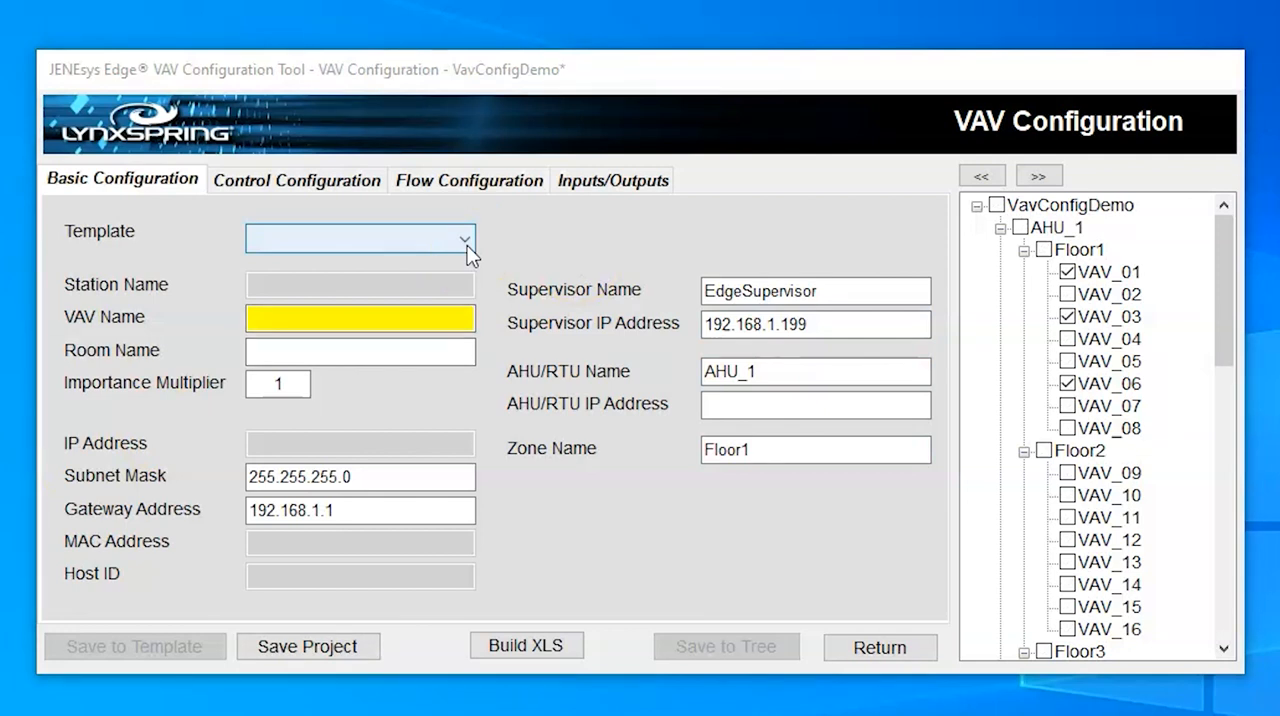
Step: Select the Price SDV5-8 template for VAV_01, 03 and 06
click(463, 238)
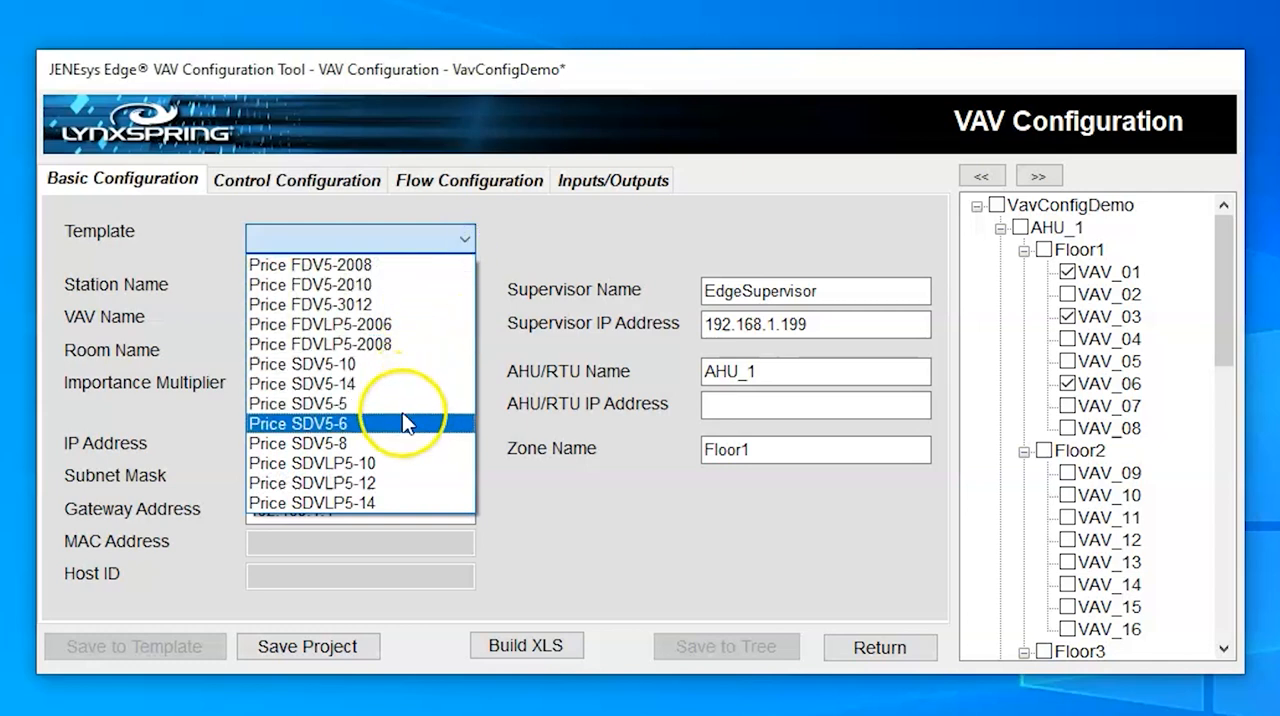
mouse_move(398, 443)
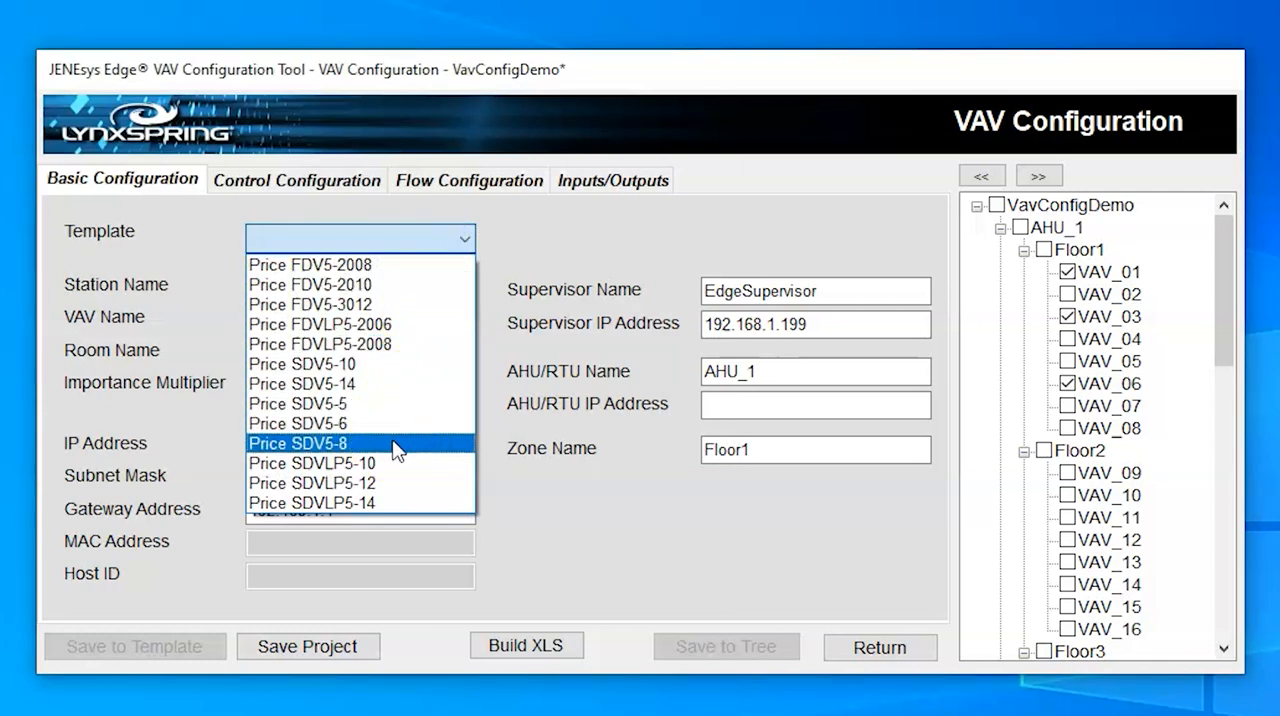
click(297, 442)
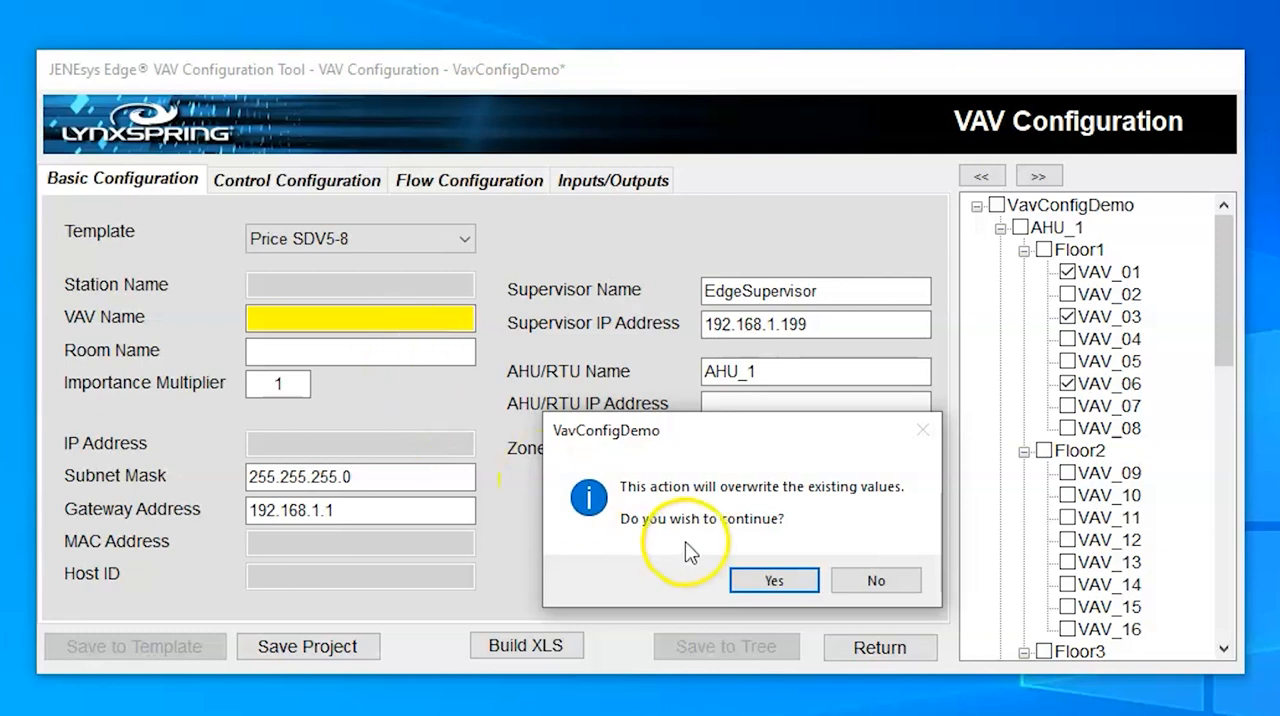
mouse_move(900, 505)
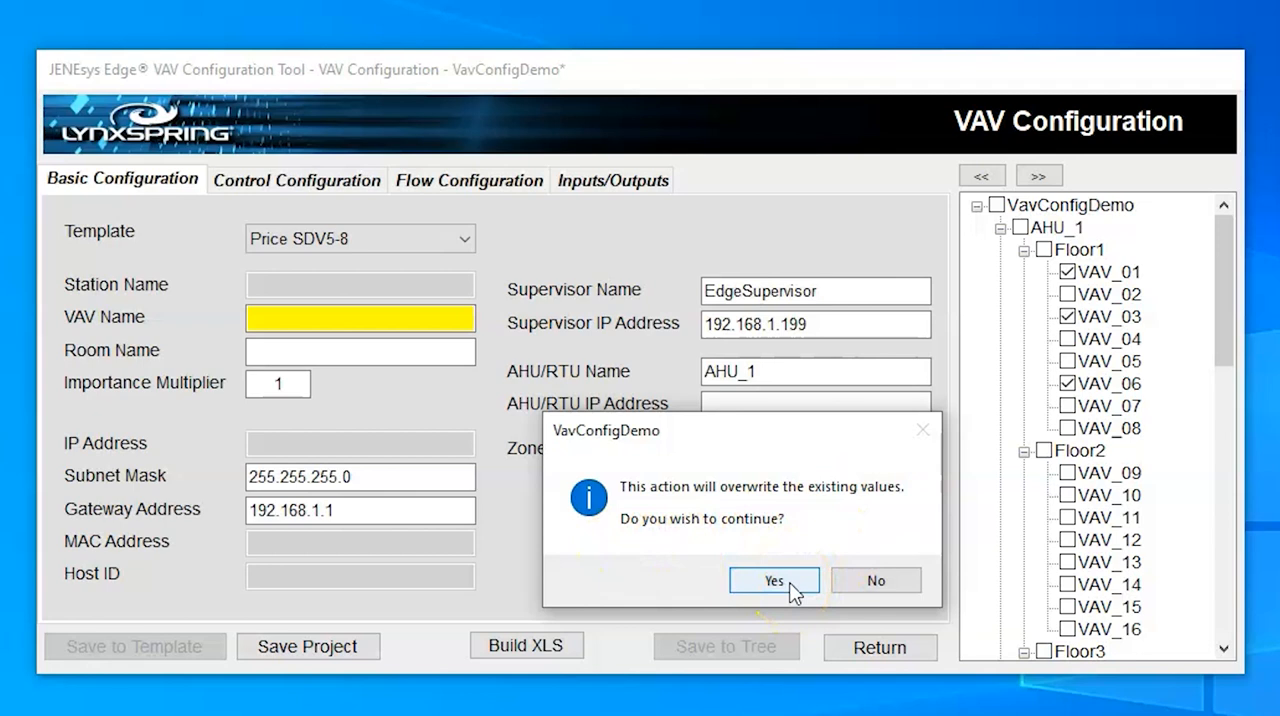
Step: Confirm the overwrite so VAV_01 loads its own values, including IP 192.168.1.201
click(773, 581)
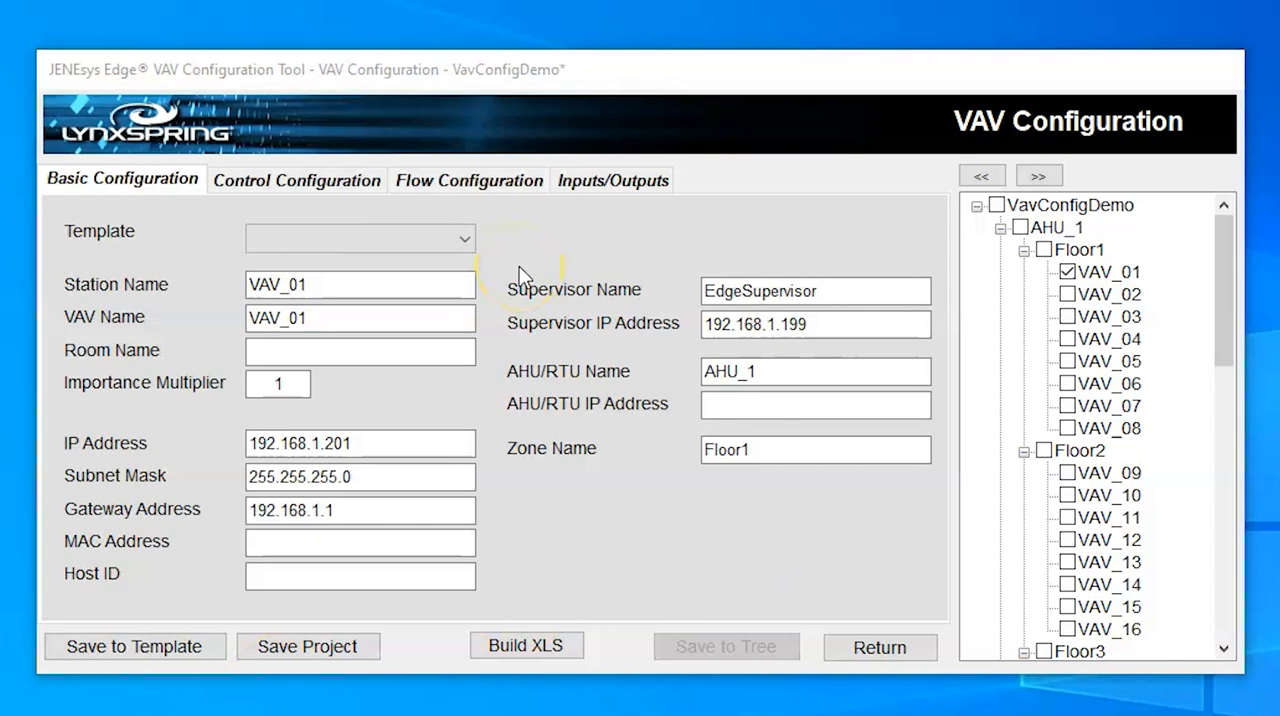
Step: Enter Lobby as VAV_01's room name
click(360, 351)
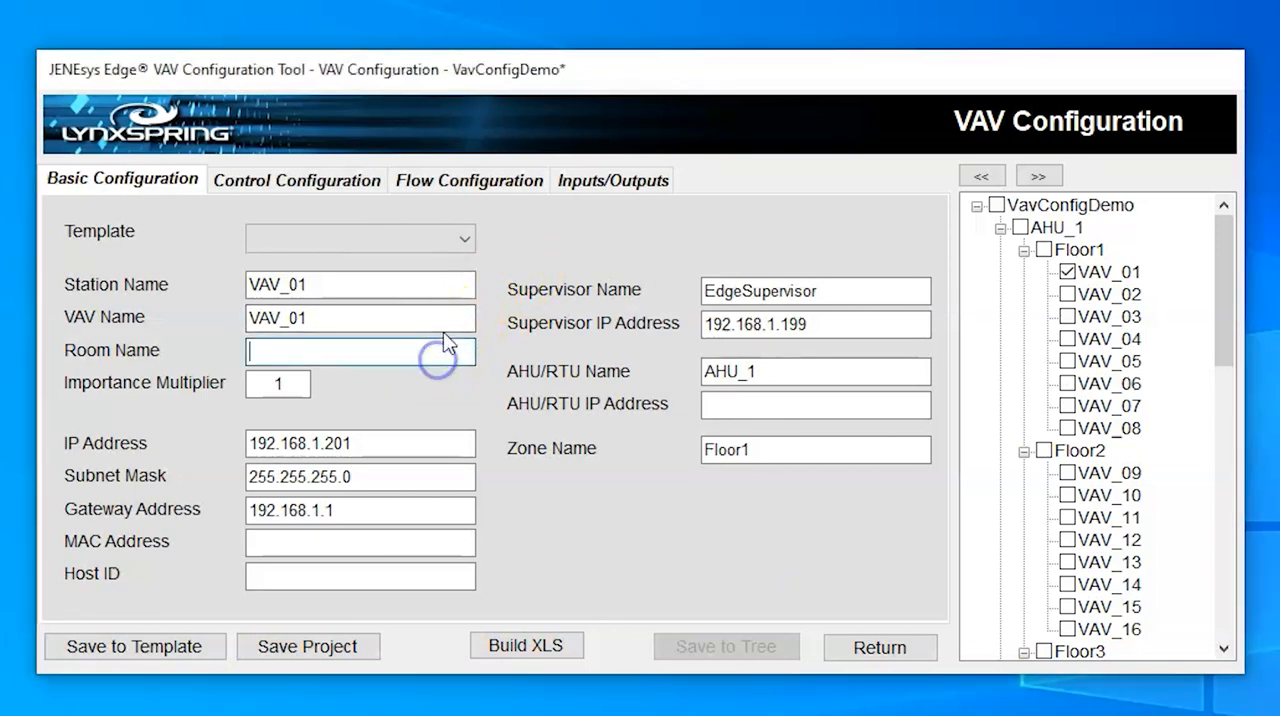
text(T)
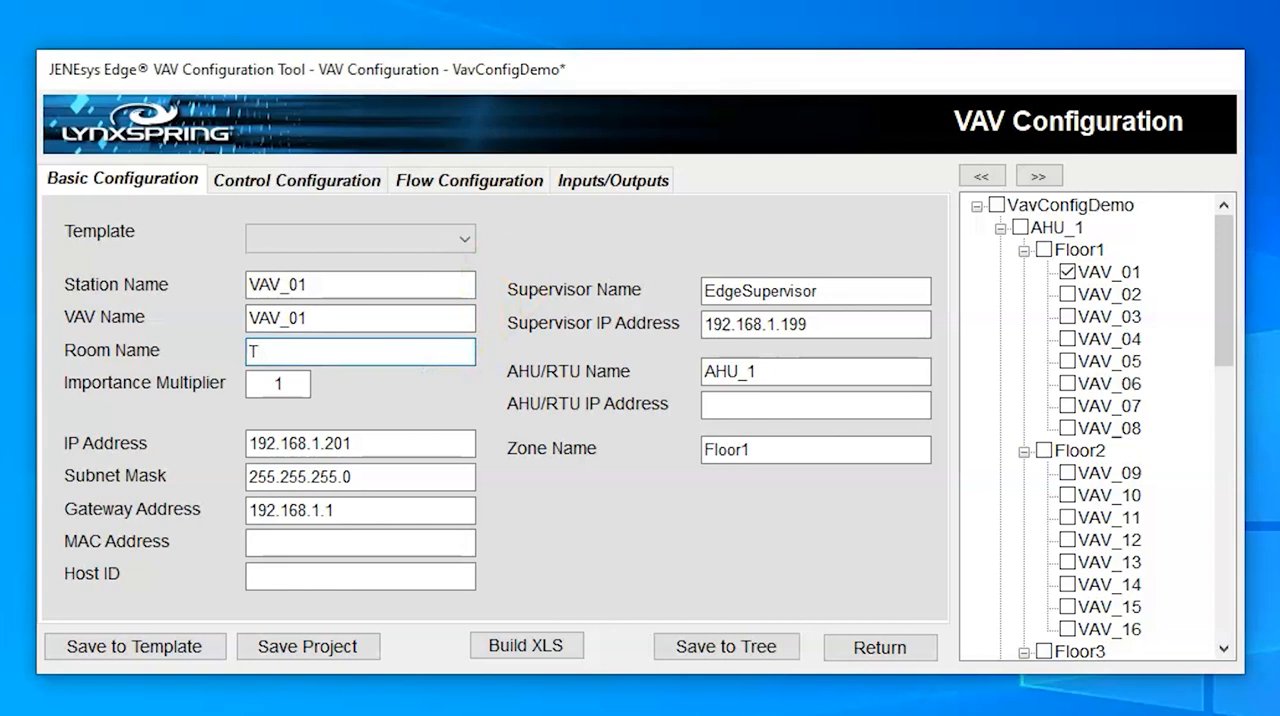
text(Lobby)
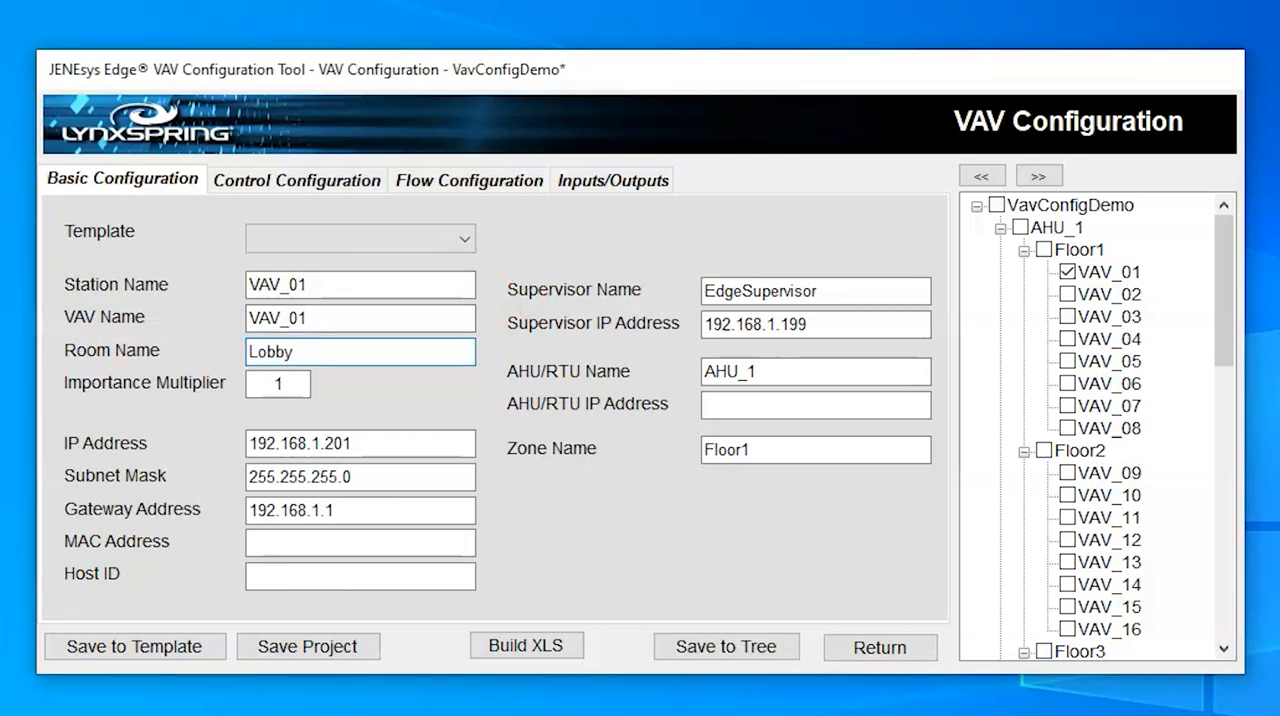
click(467, 180)
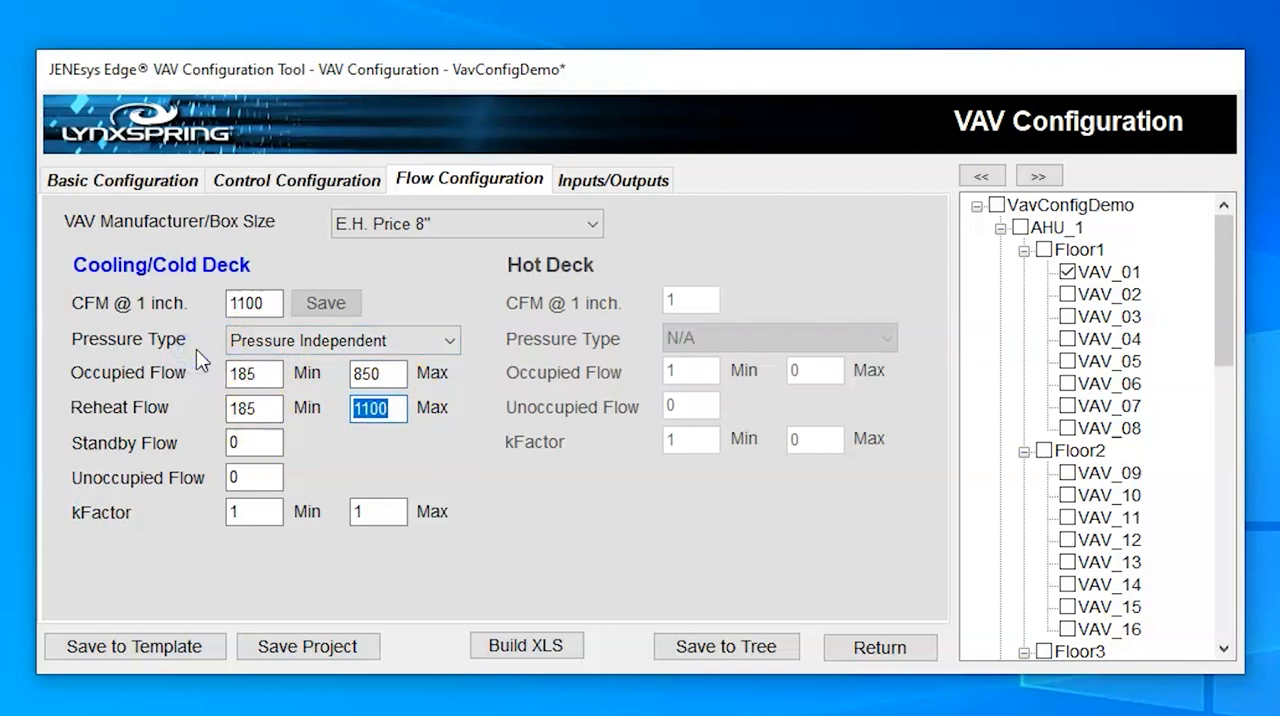
Step: Set VAV_01's Reheat Flow Max to 850 and export the project with Build XLS
text(850)
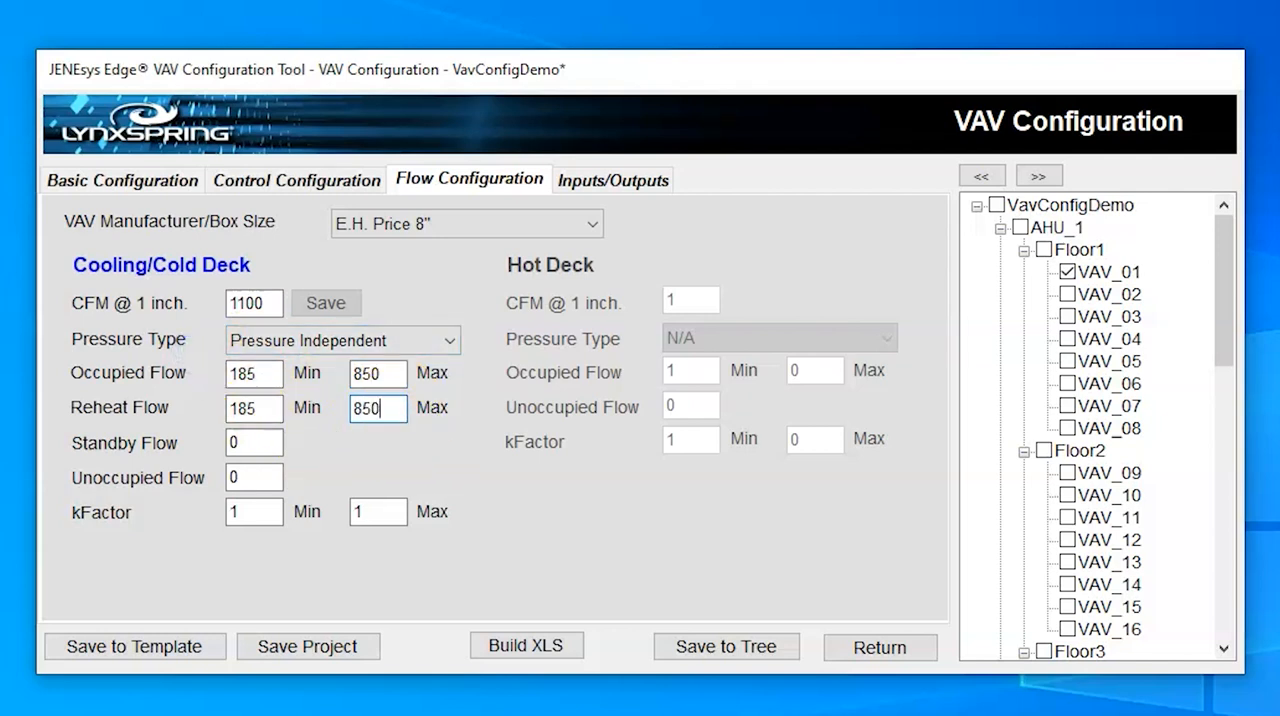
mouse_move(200, 358)
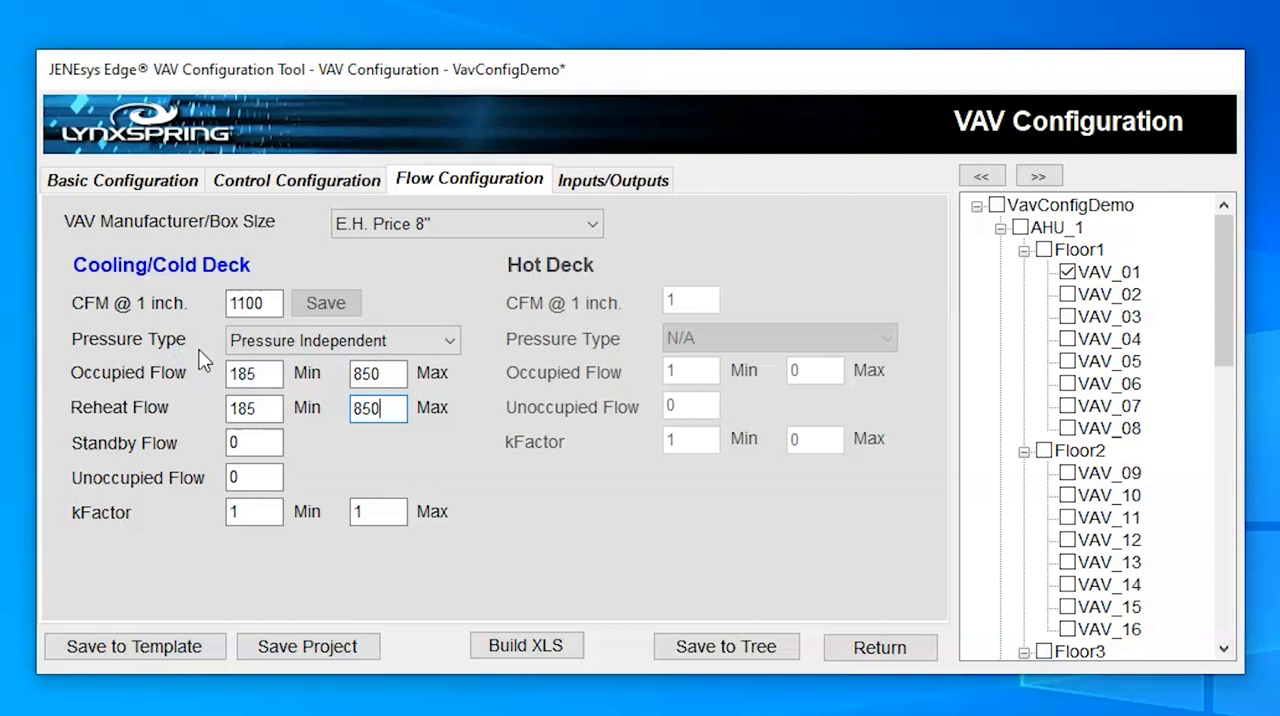
click(526, 645)
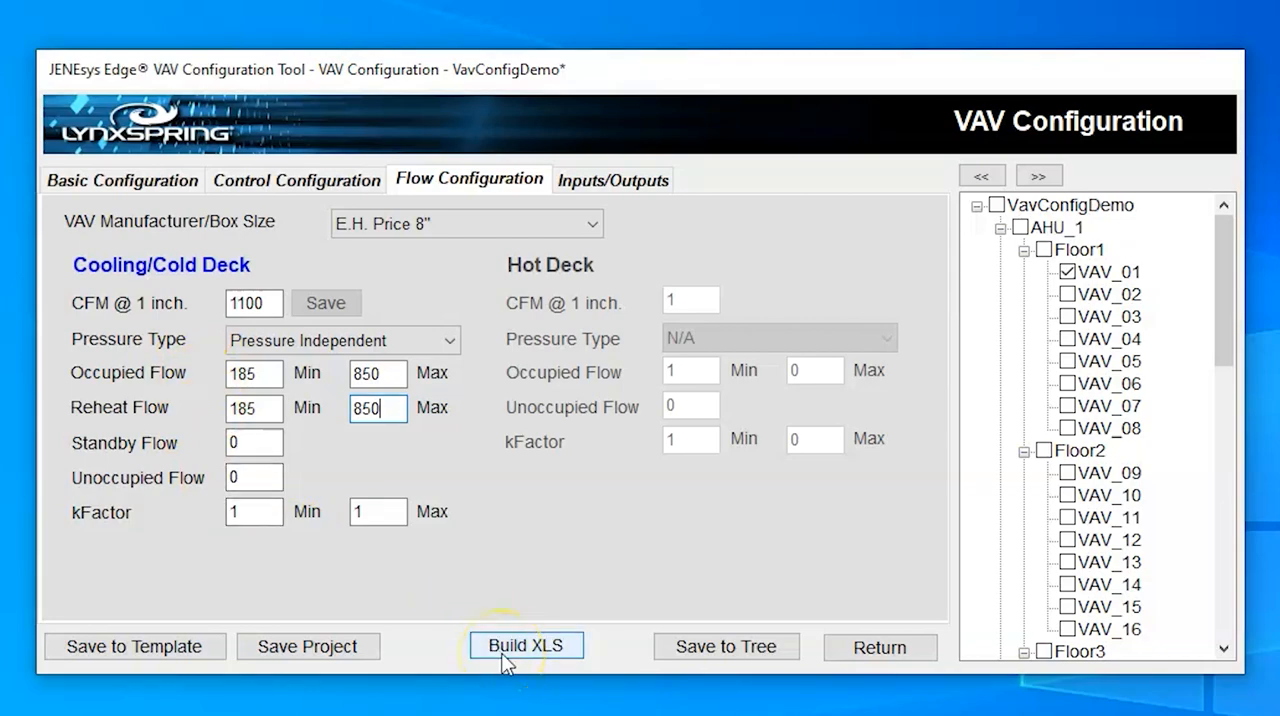
click(525, 645)
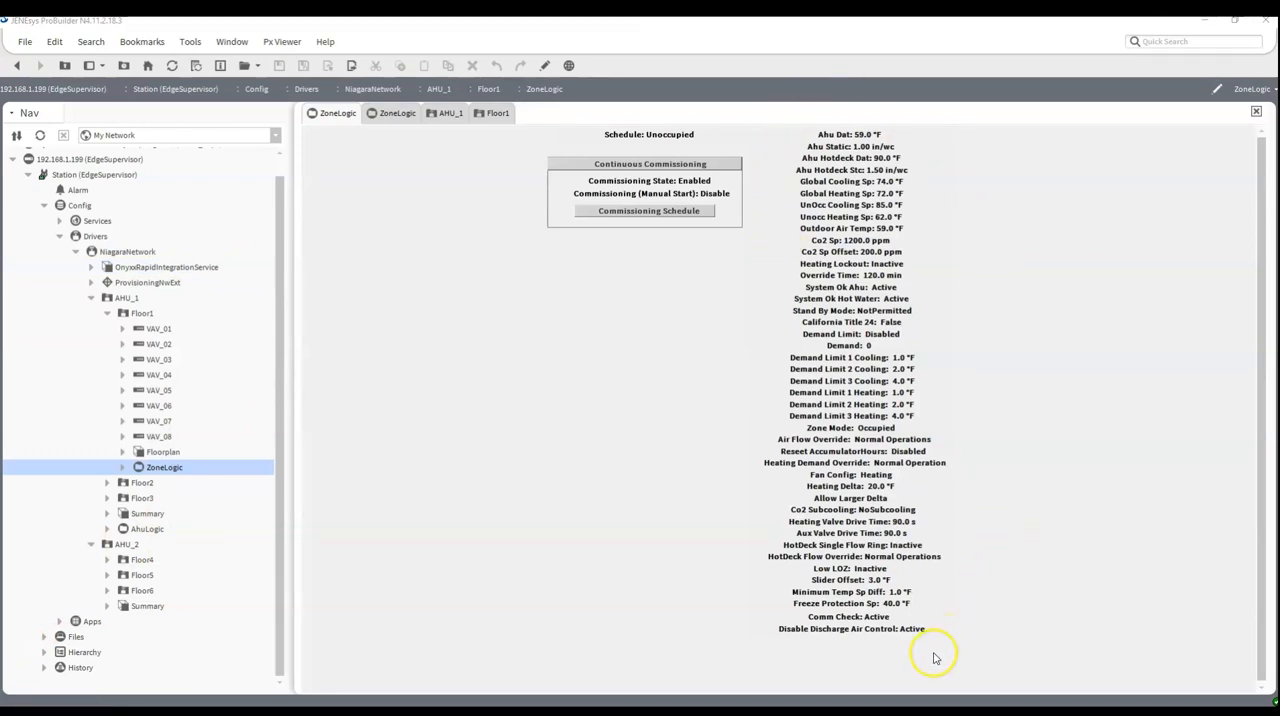
mouse_move(790, 140)
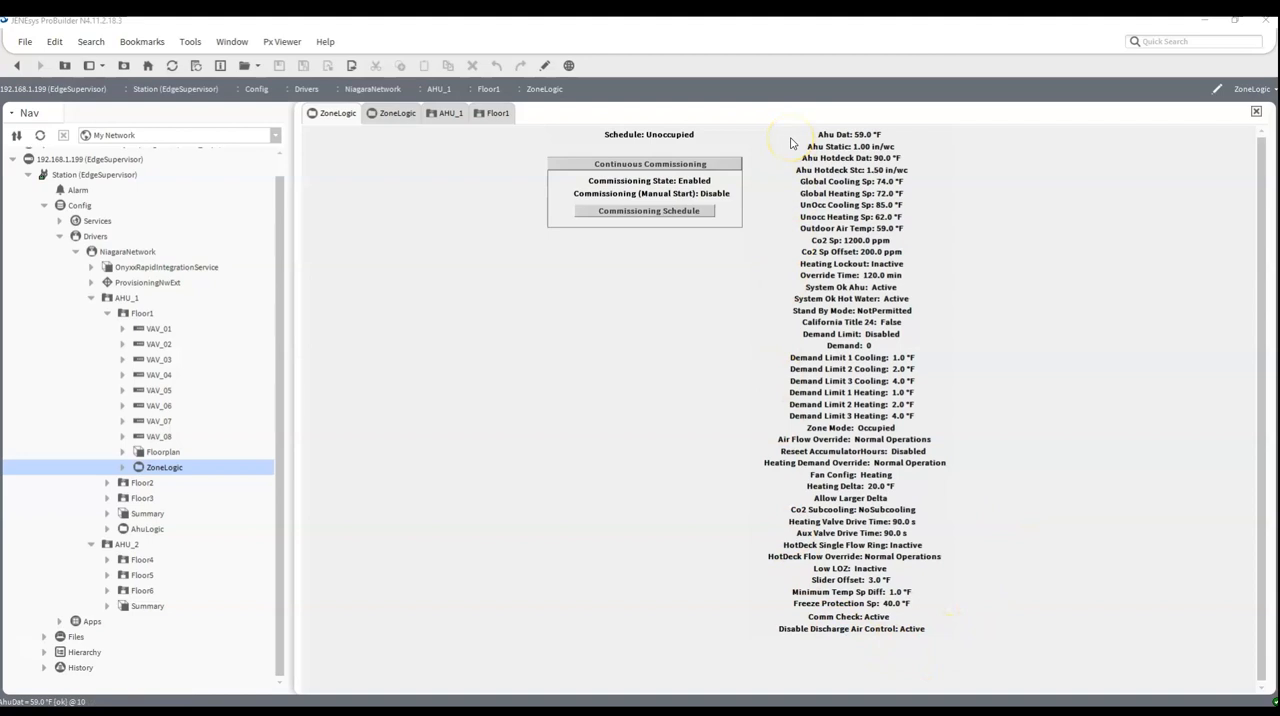
mouse_move(745, 123)
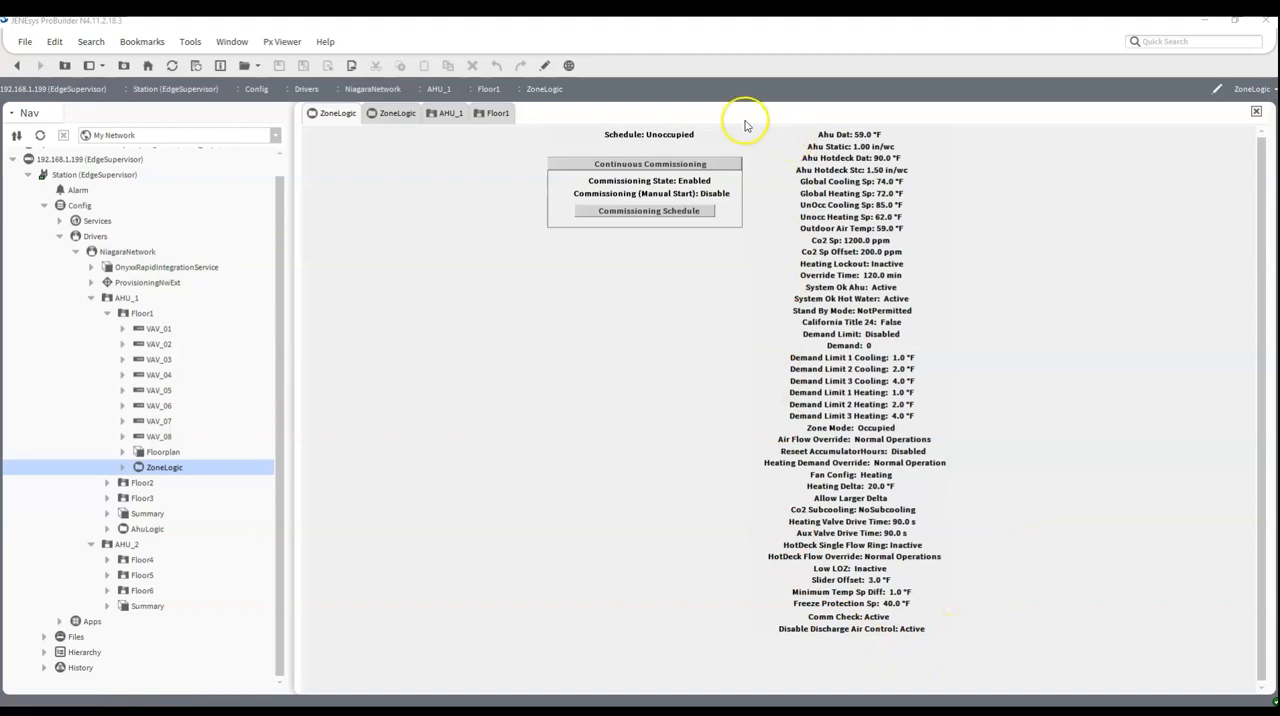
mouse_move(50, 630)
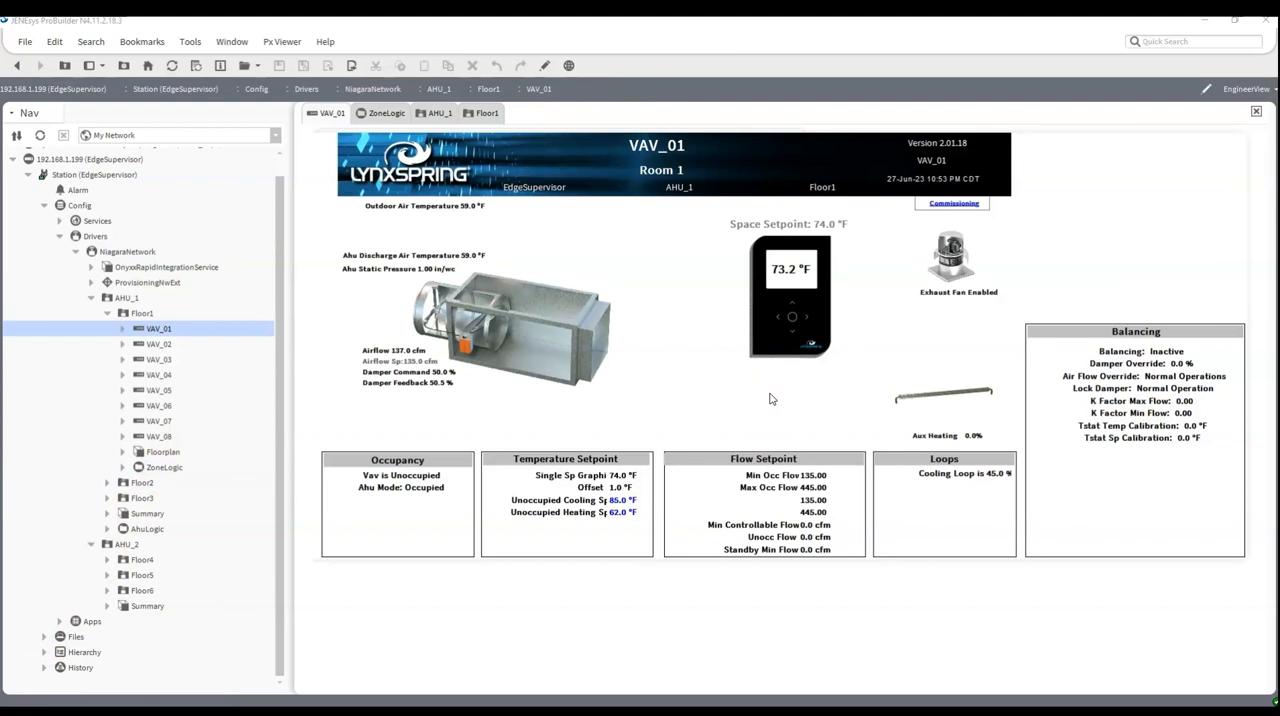
mouse_move(963, 400)
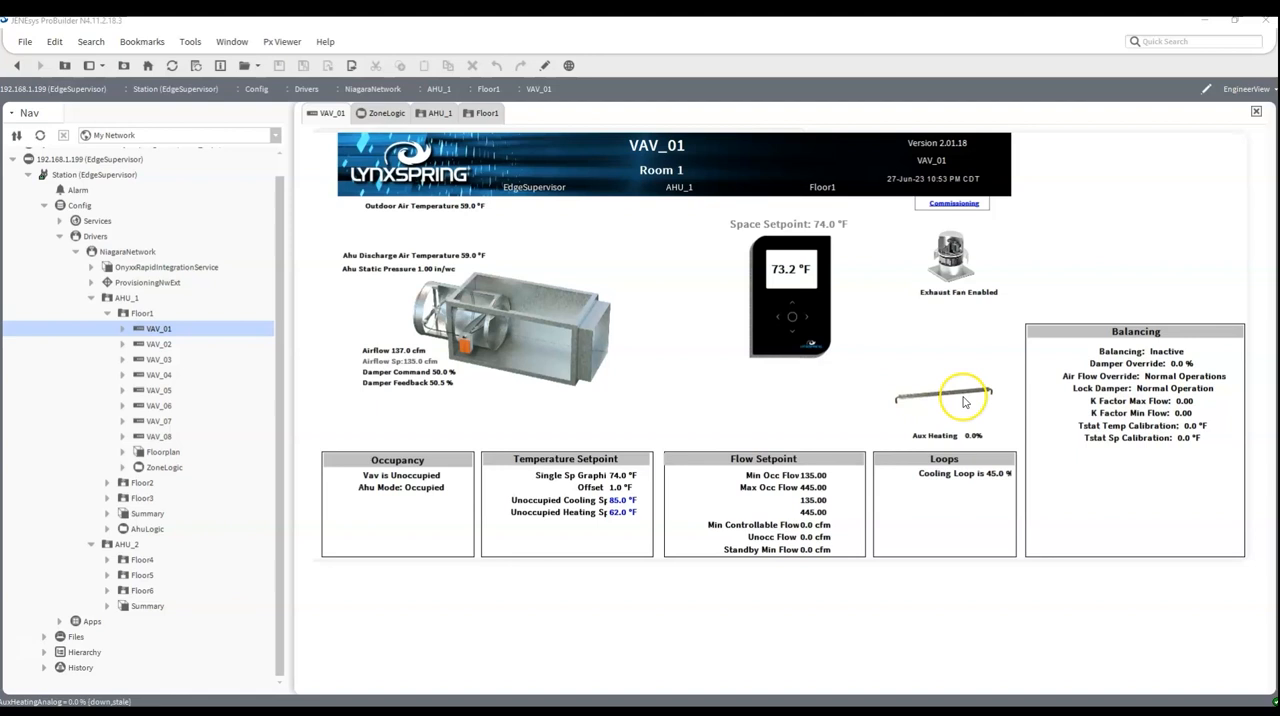
mouse_move(900, 318)
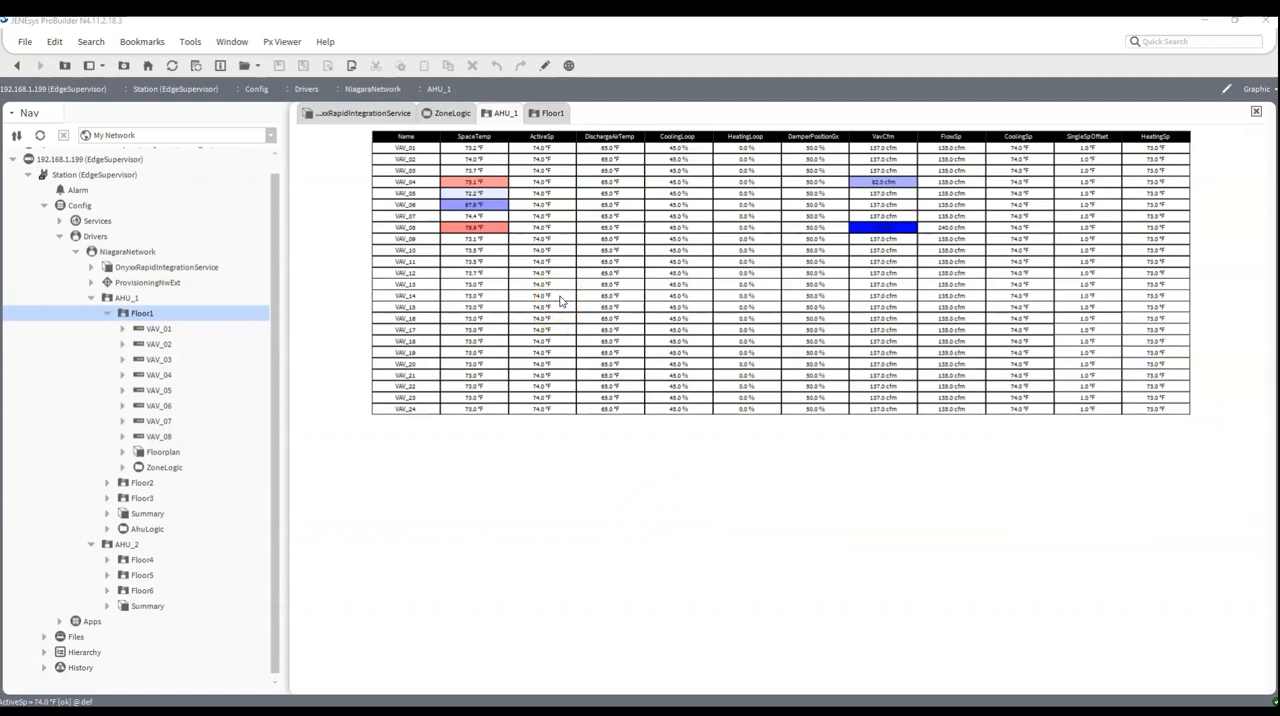
mouse_move(530, 420)
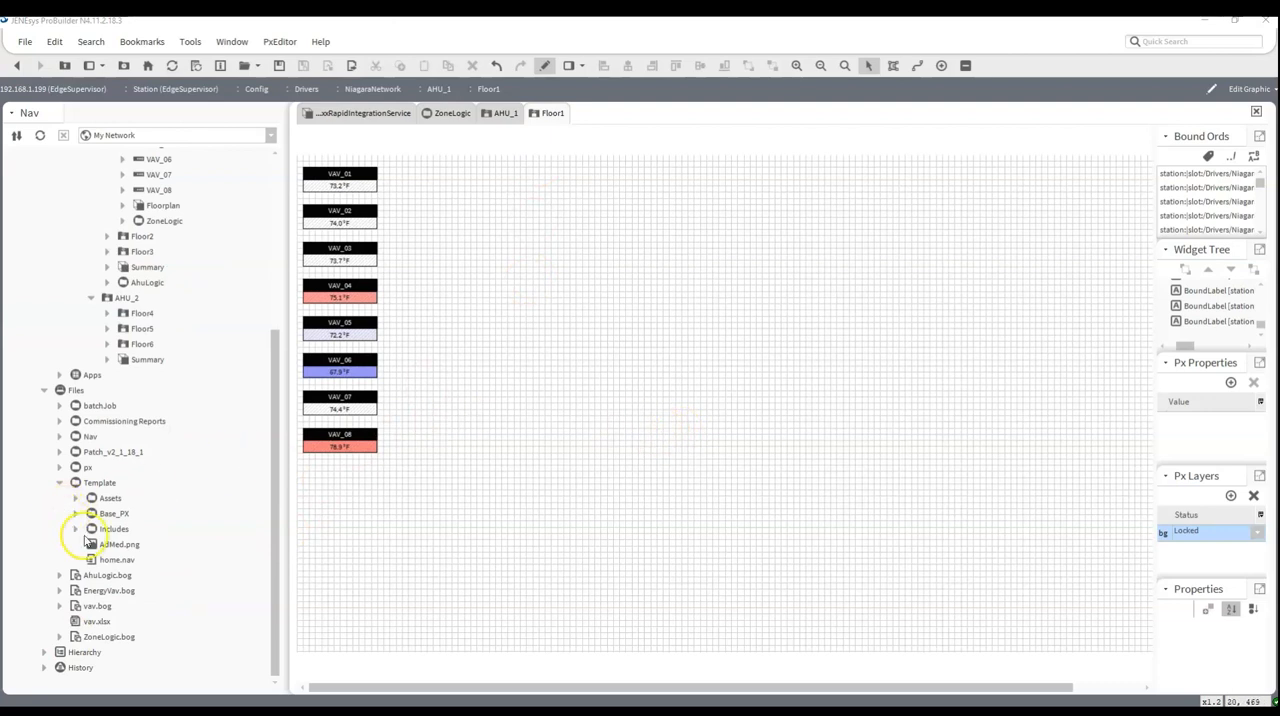
Step: Drag AdMed.png from Files > Template onto the Floor1 Px canvas
click(120, 544)
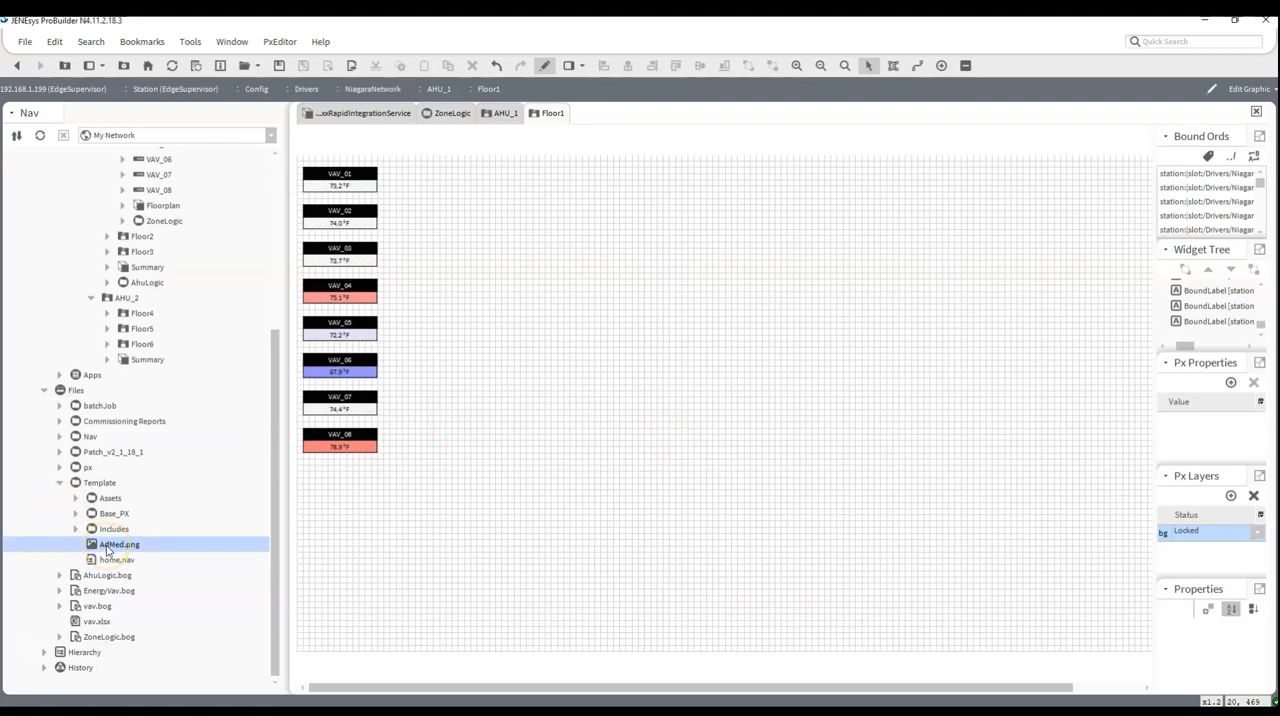
drag(119, 544, 470, 390)
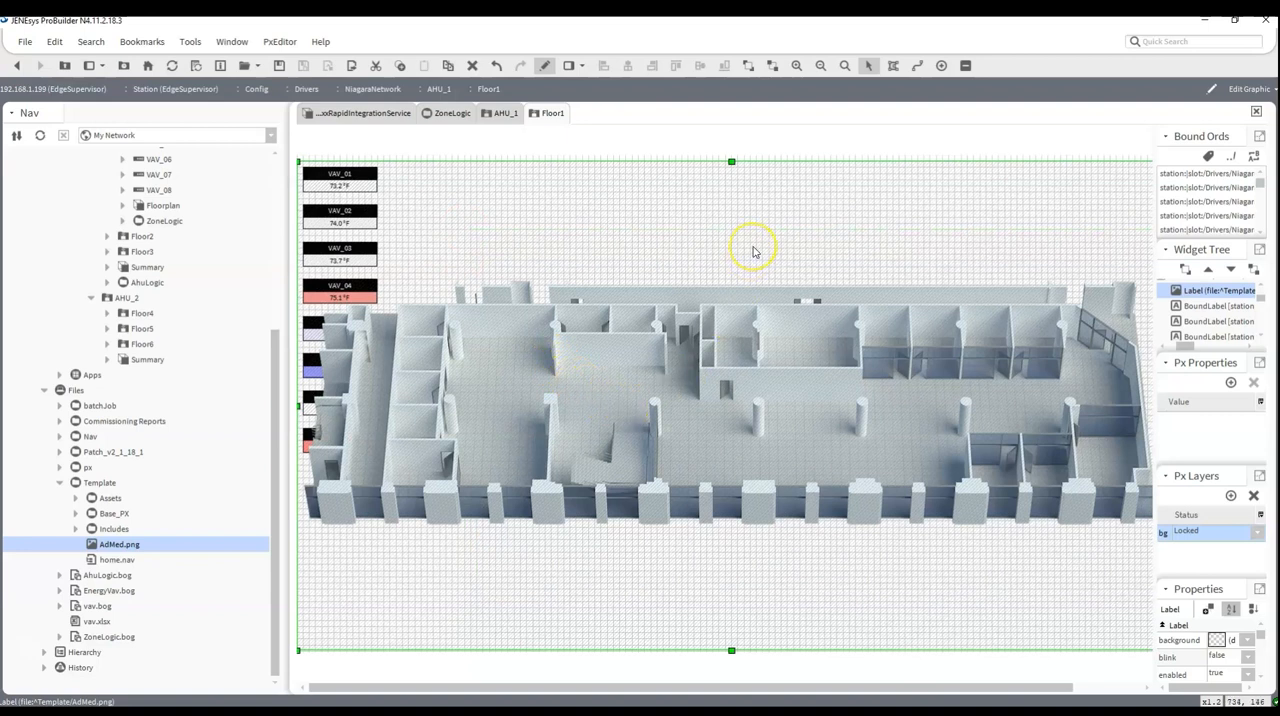
Step: Reorder the AdMed.png floor plan to the bottom, behind all eight VAV labels
right_click(753, 250)
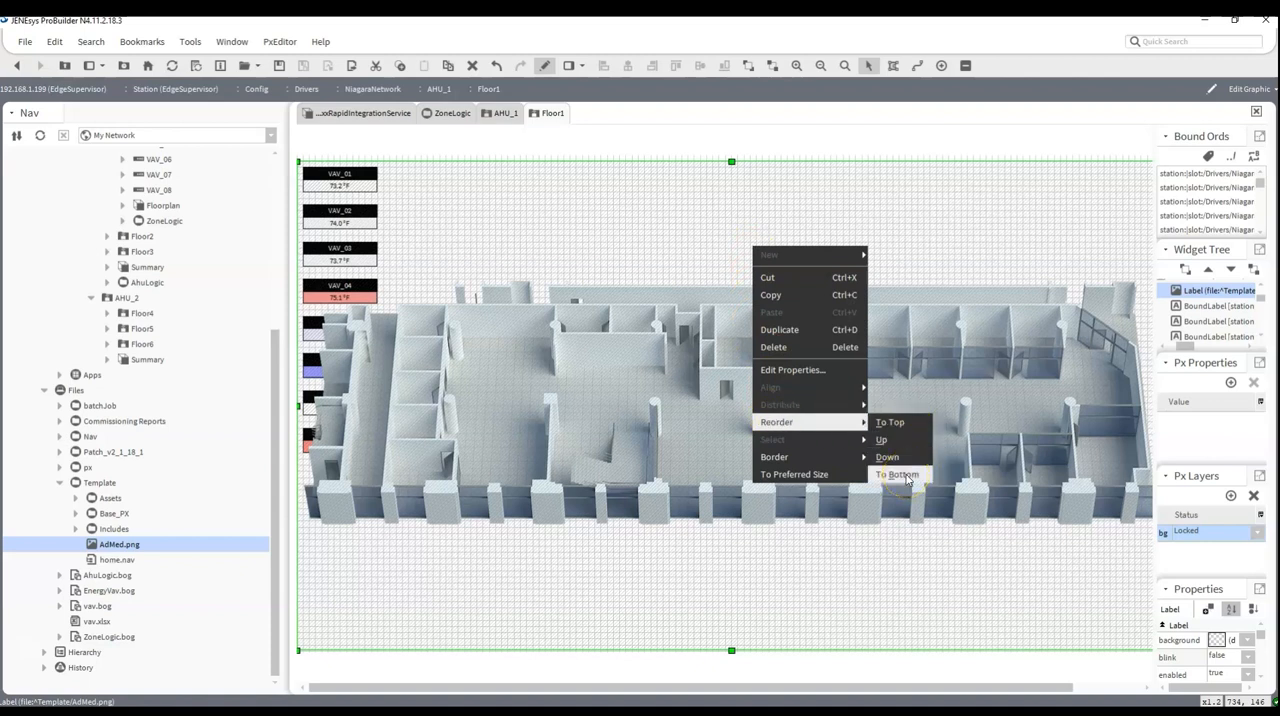
click(897, 474)
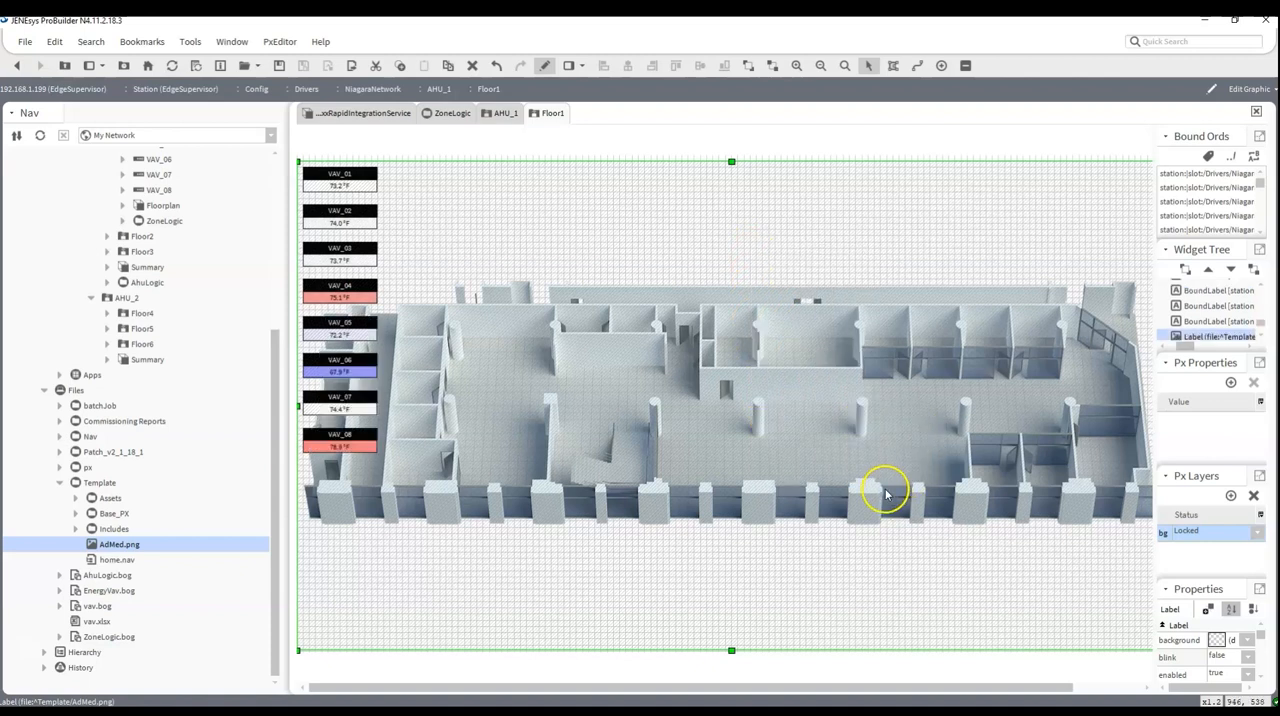
mouse_move(415, 450)
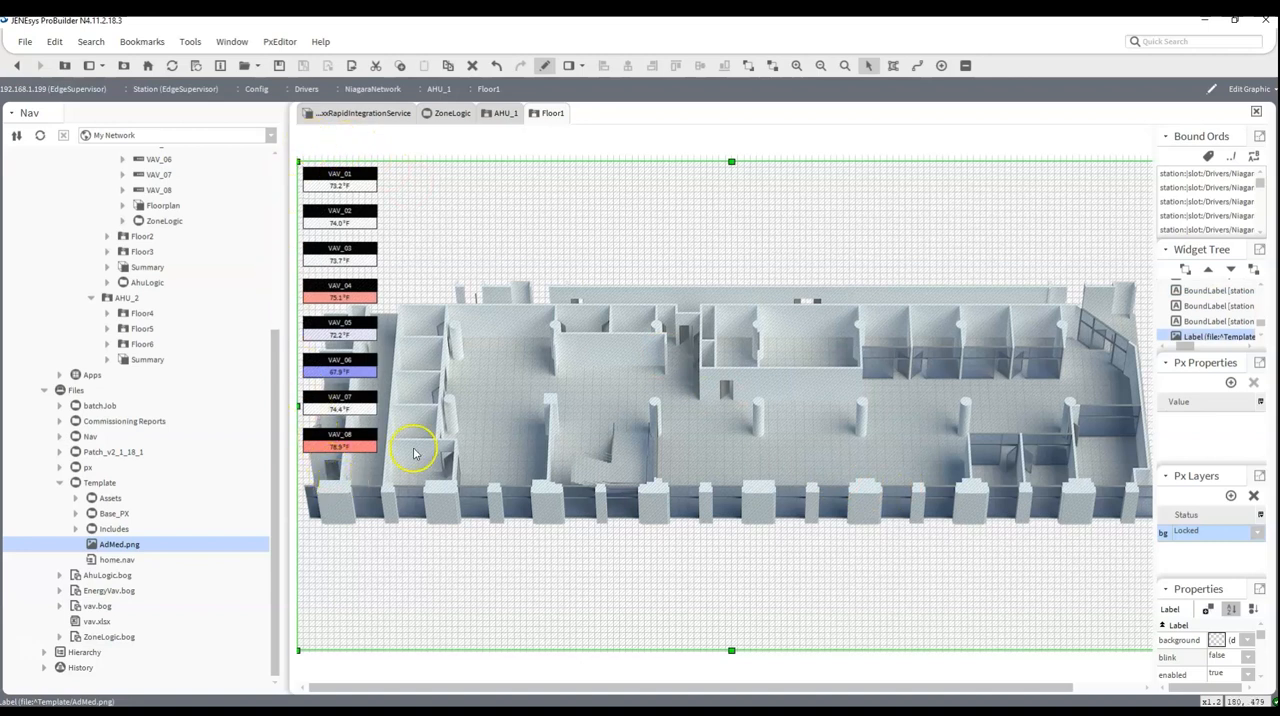
mouse_move(390, 180)
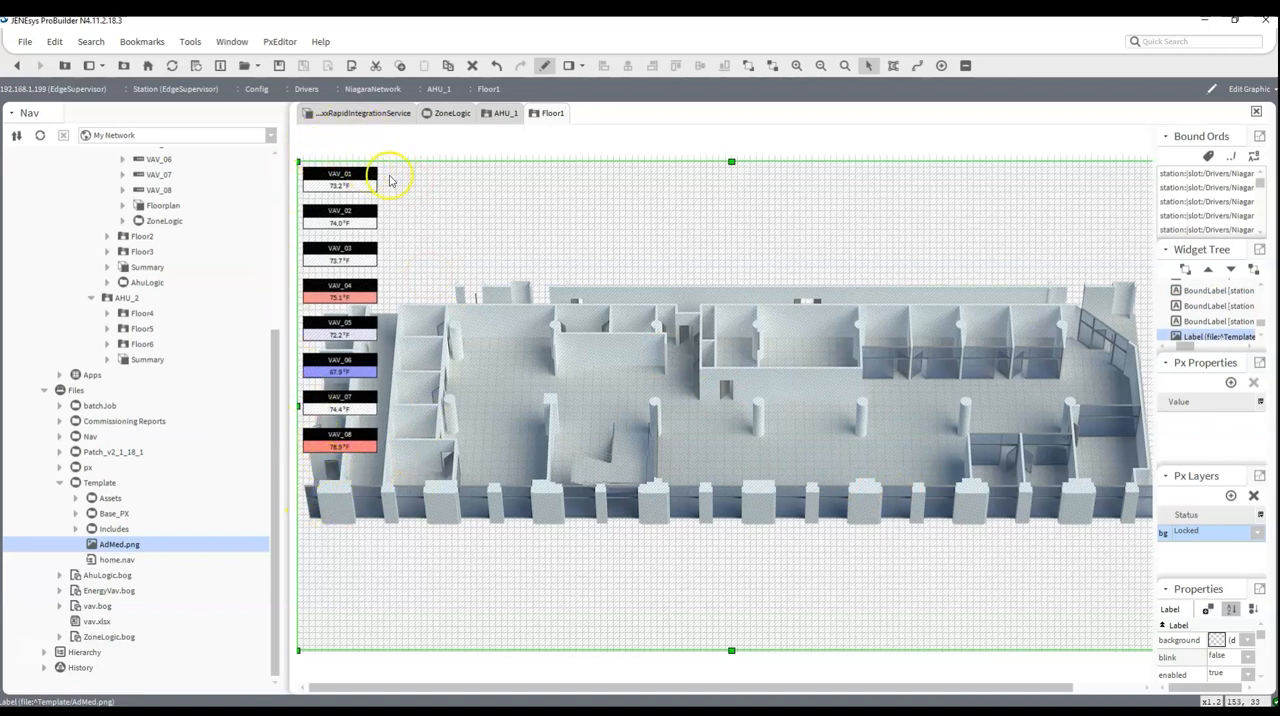
mouse_move(1072, 308)
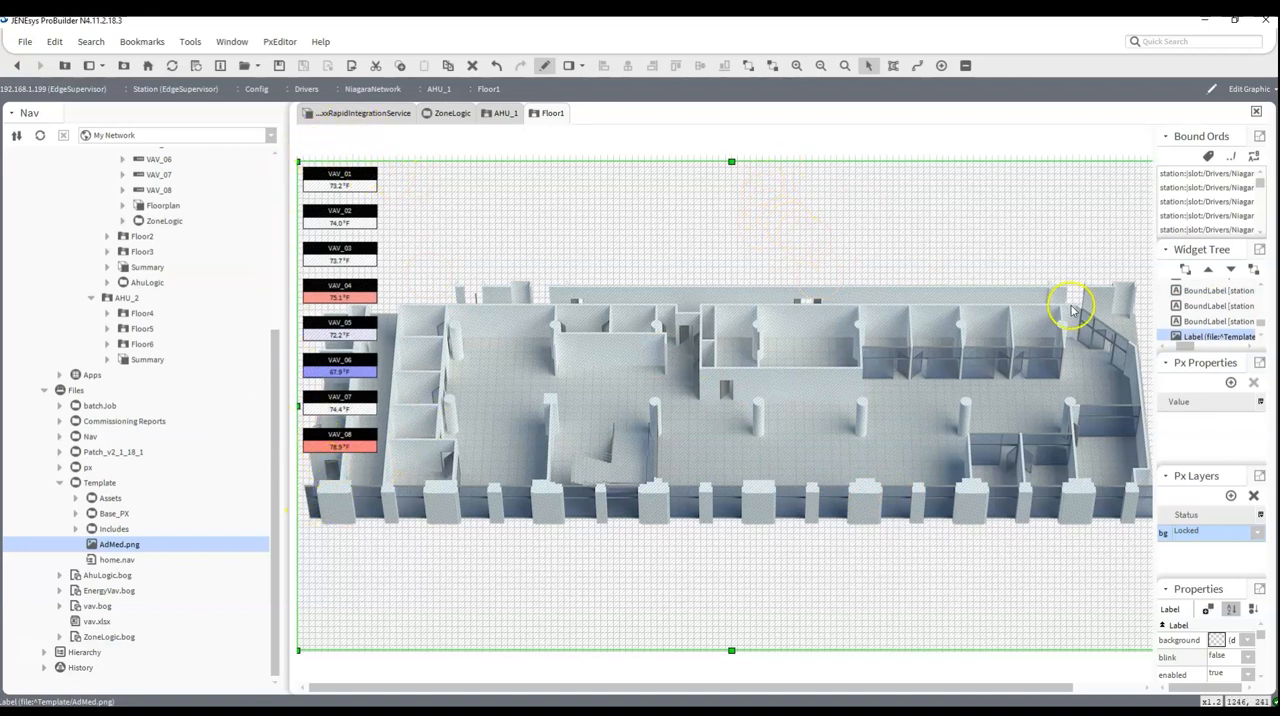
mouse_move(867, 222)
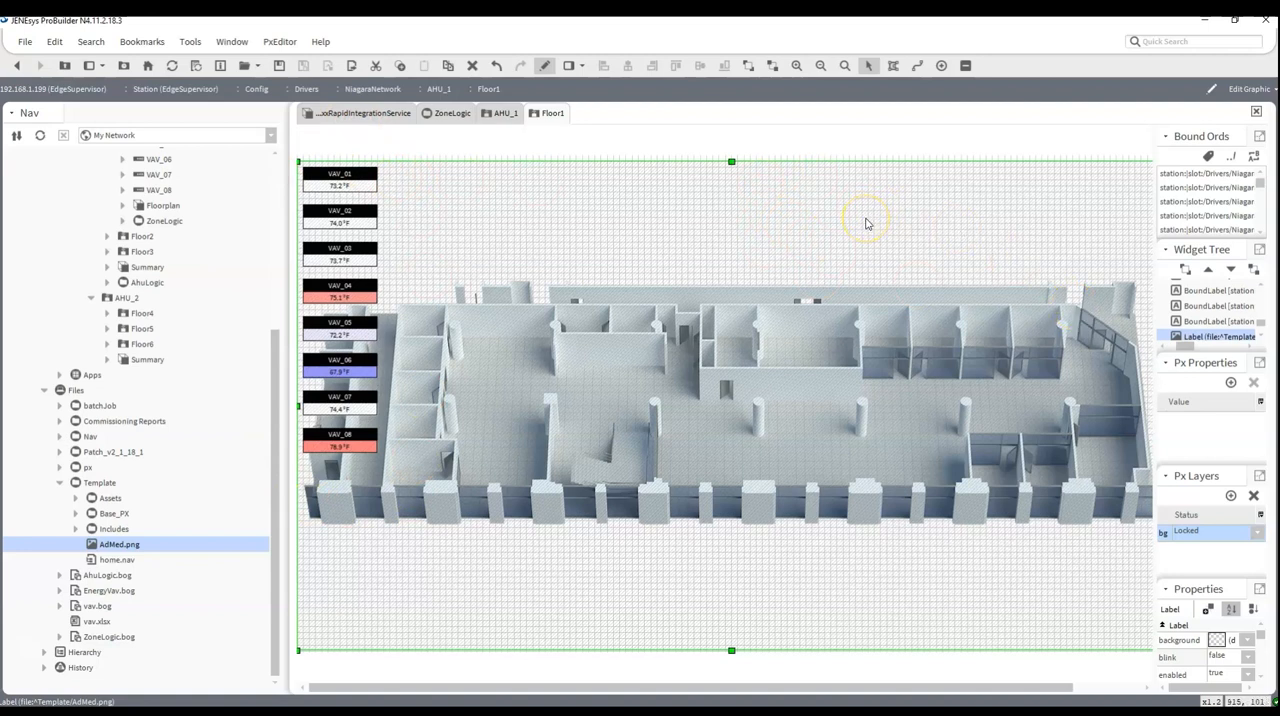
Step: Open the Properties dialog of the AdMed.png floor-plan label
double_click(865, 222)
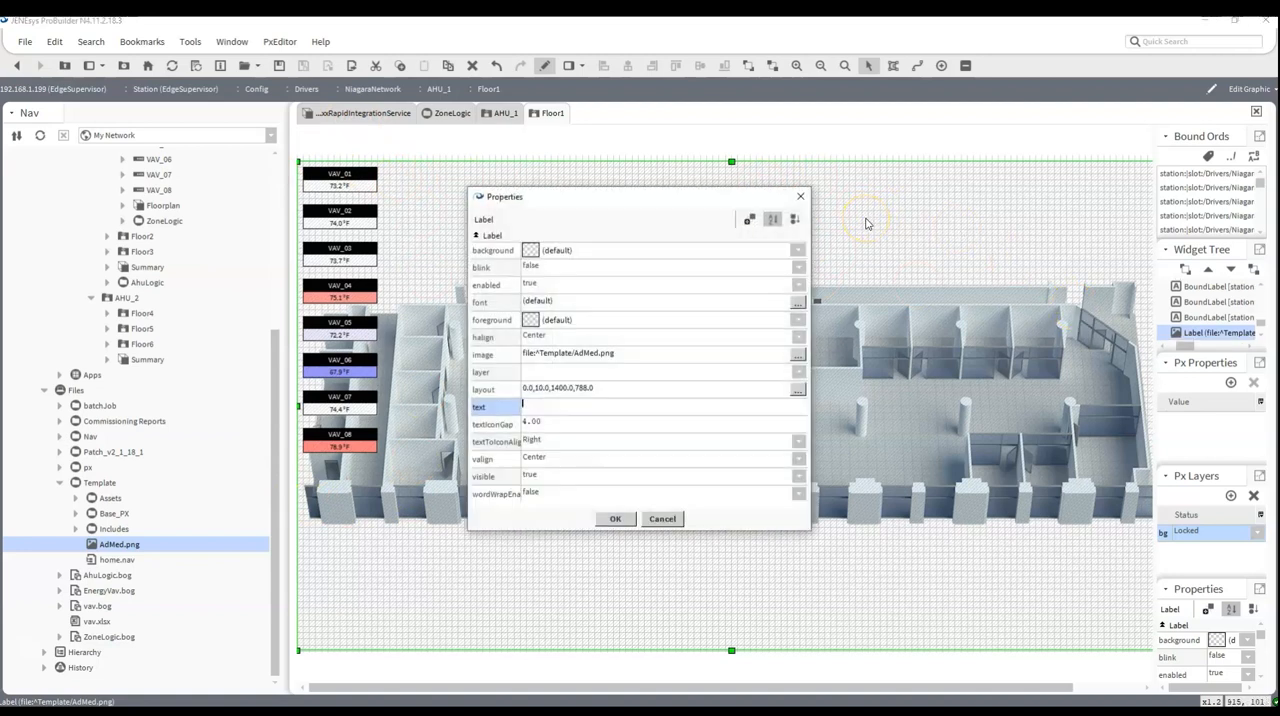
mouse_move(528, 373)
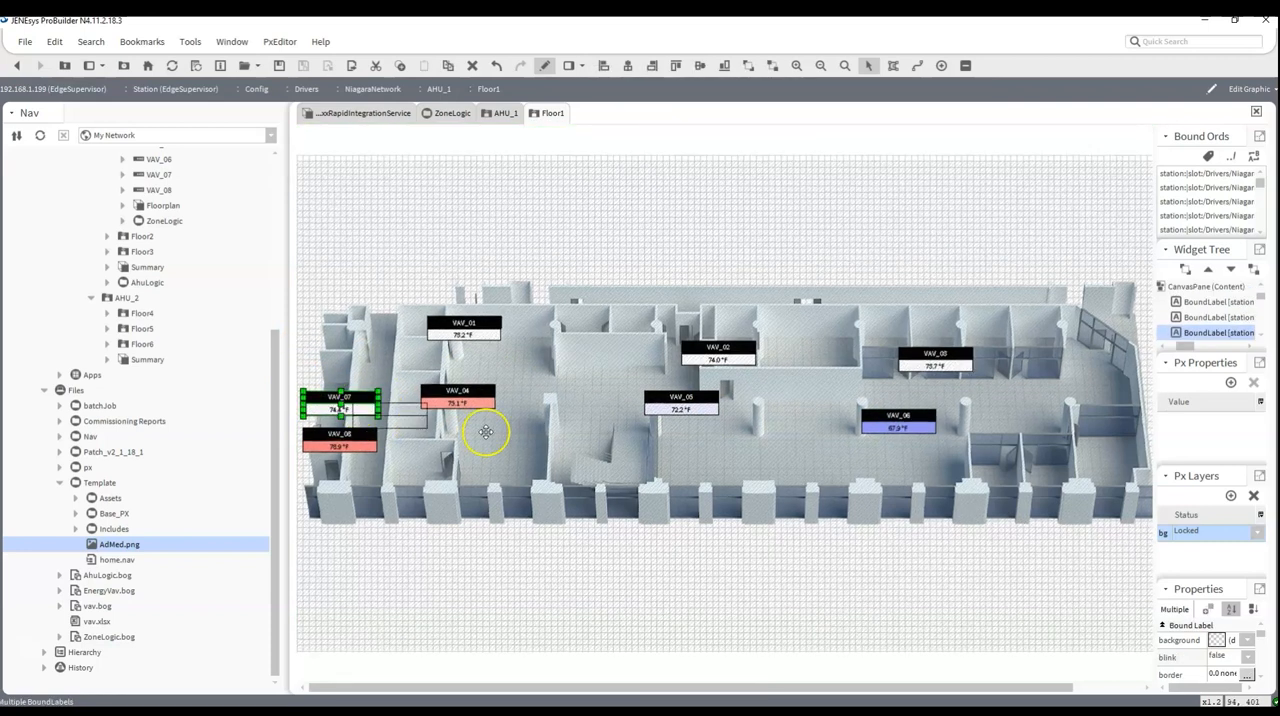
Step: Place the VAV_07 label in its zone and VAV_08 in the lower-right zone
drag(340, 402, 555, 450)
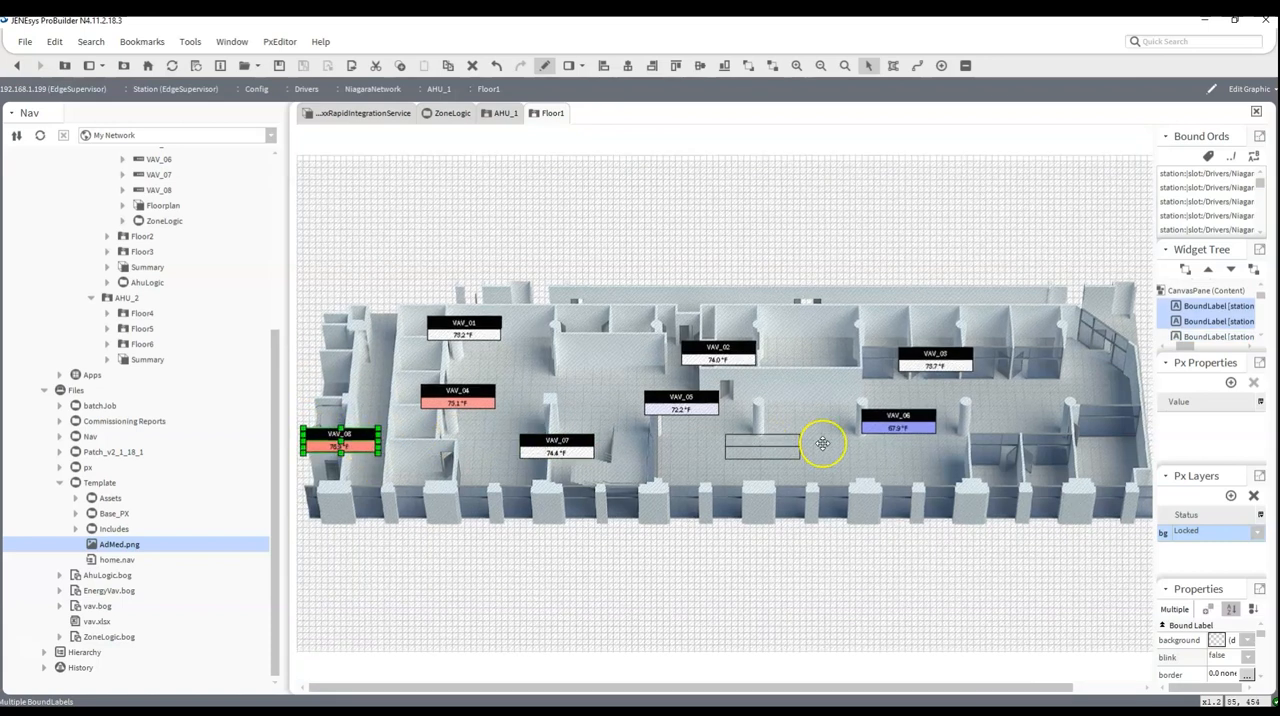
drag(340, 445, 998, 470)
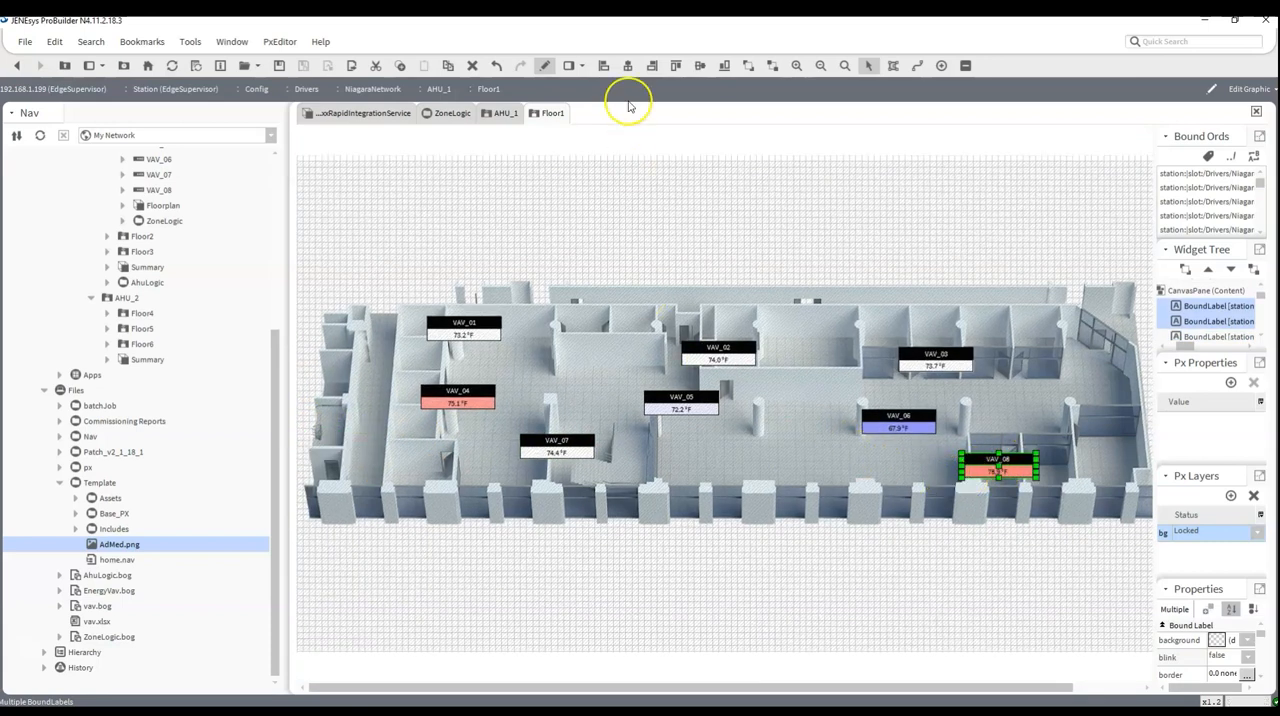